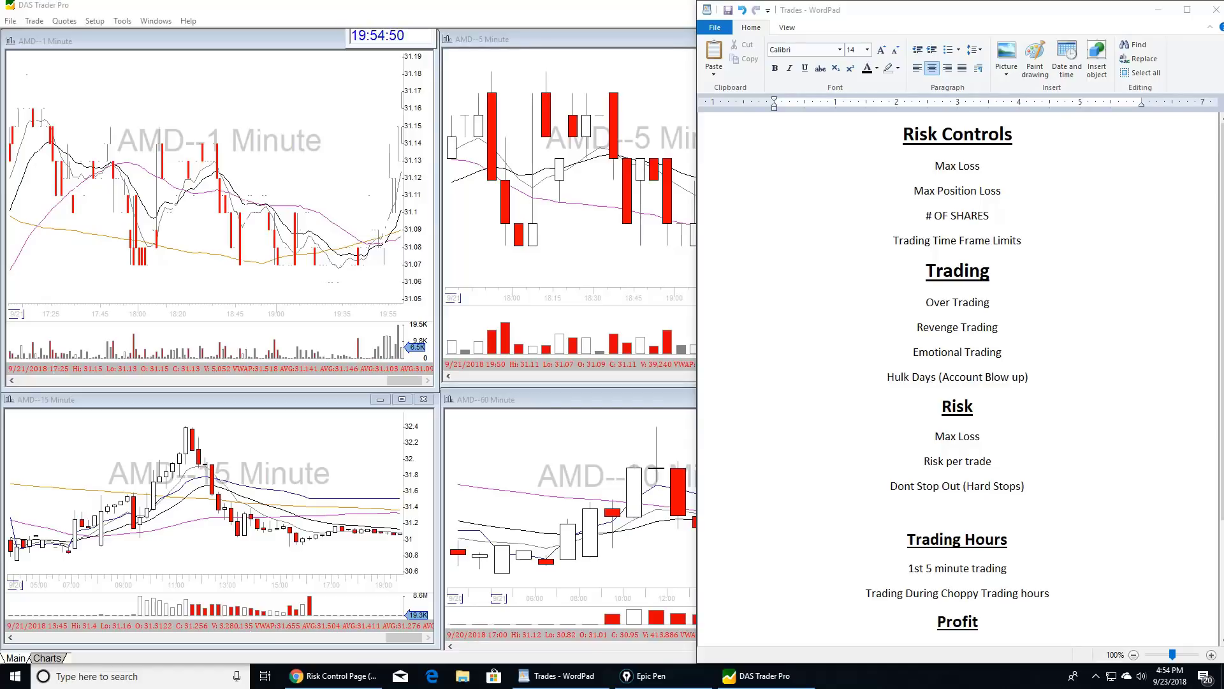
Search the forum for 'risk control' and read the Risk Control Page (DAS Trader Pro) topic
left_click(331, 676)
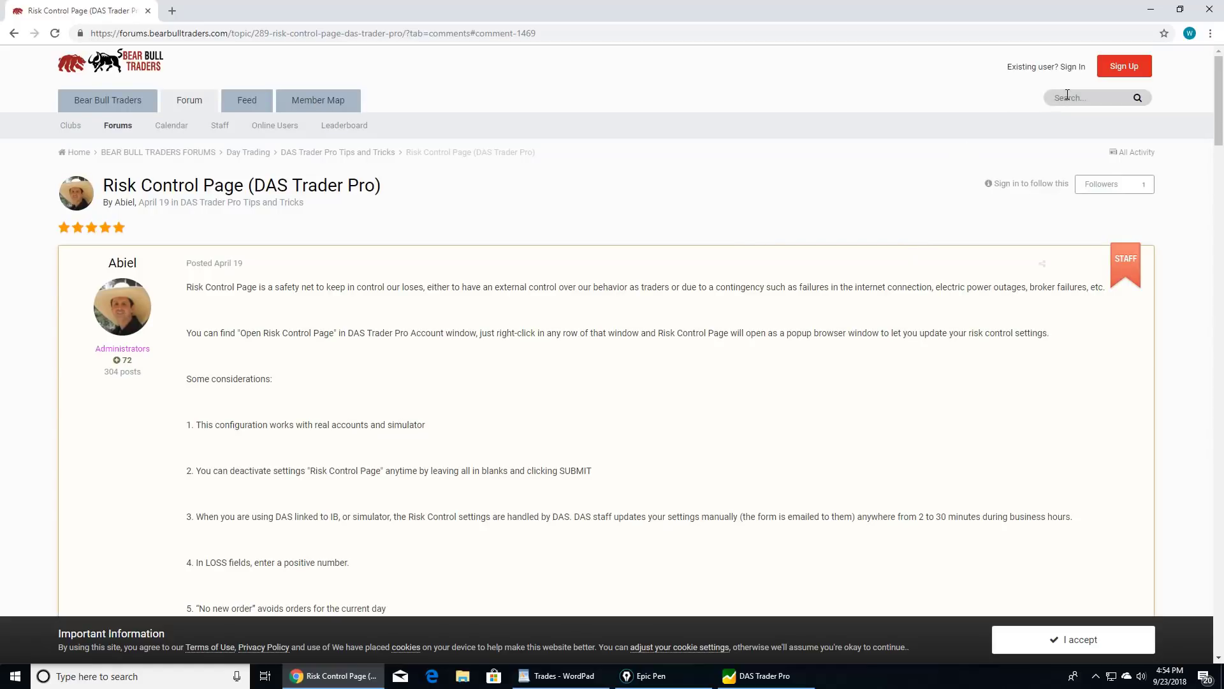
type("ri")
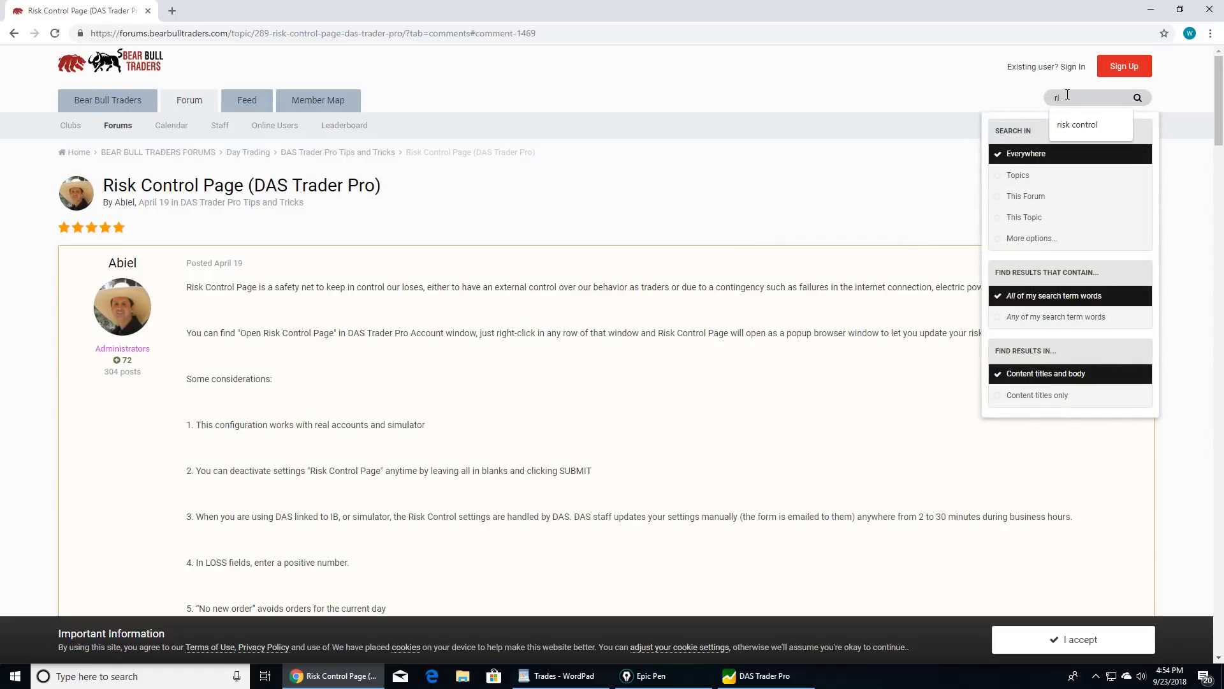
left_click(1078, 124)
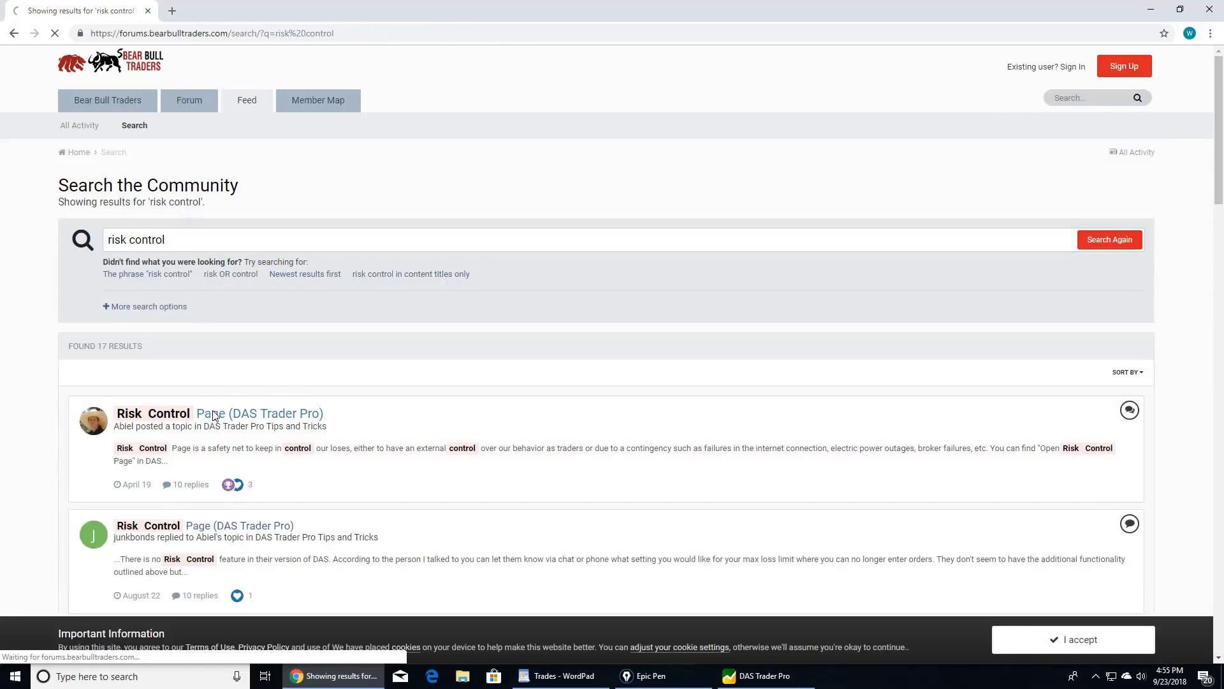
left_click(220, 413)
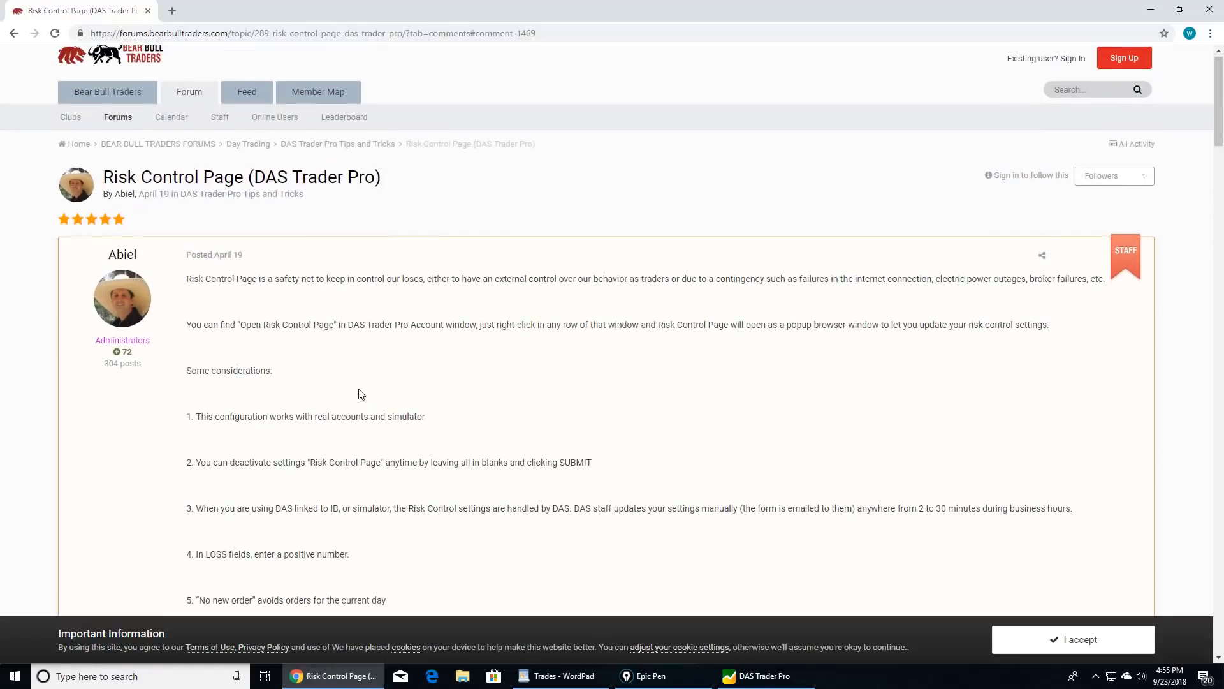
scroll("down", 3)
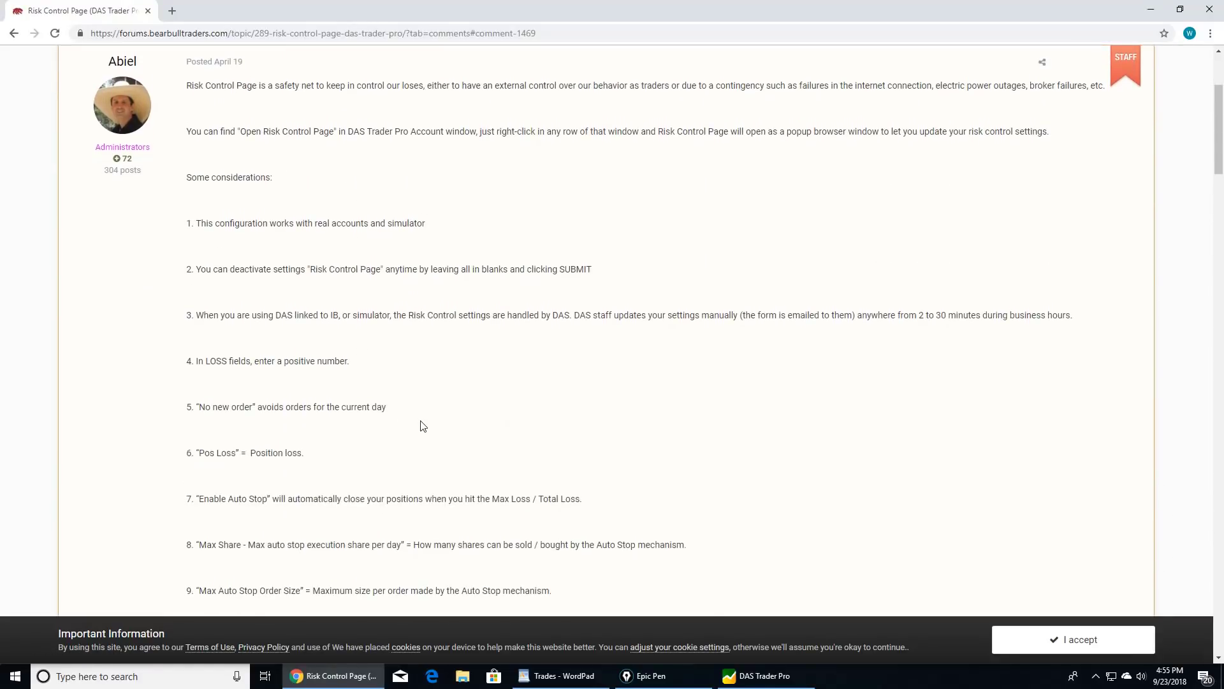
left_click(756, 676)
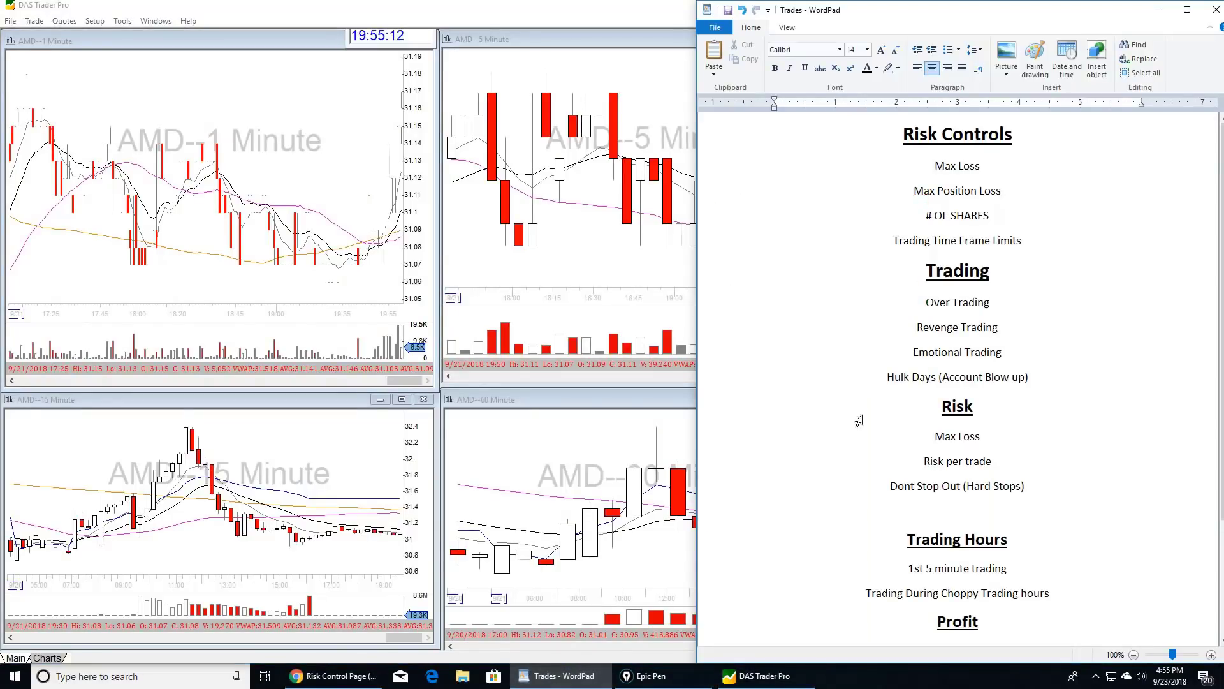
mouse_move(936, 165)
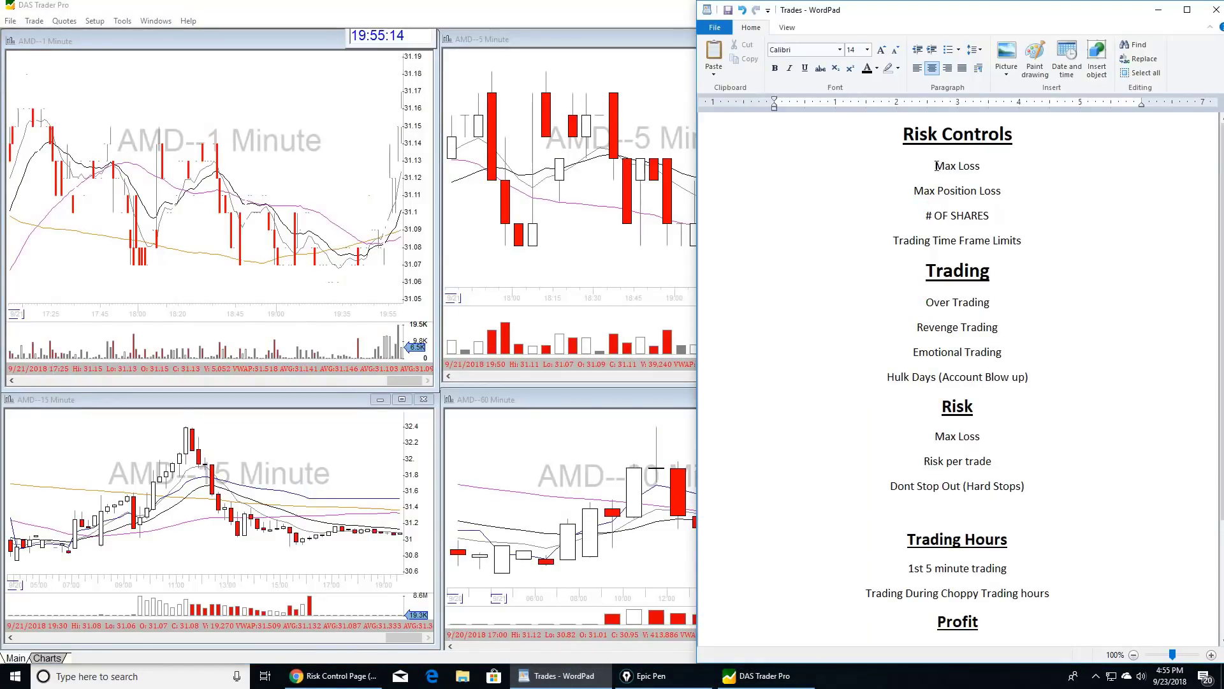
left_click_drag(936, 166, 986, 190)
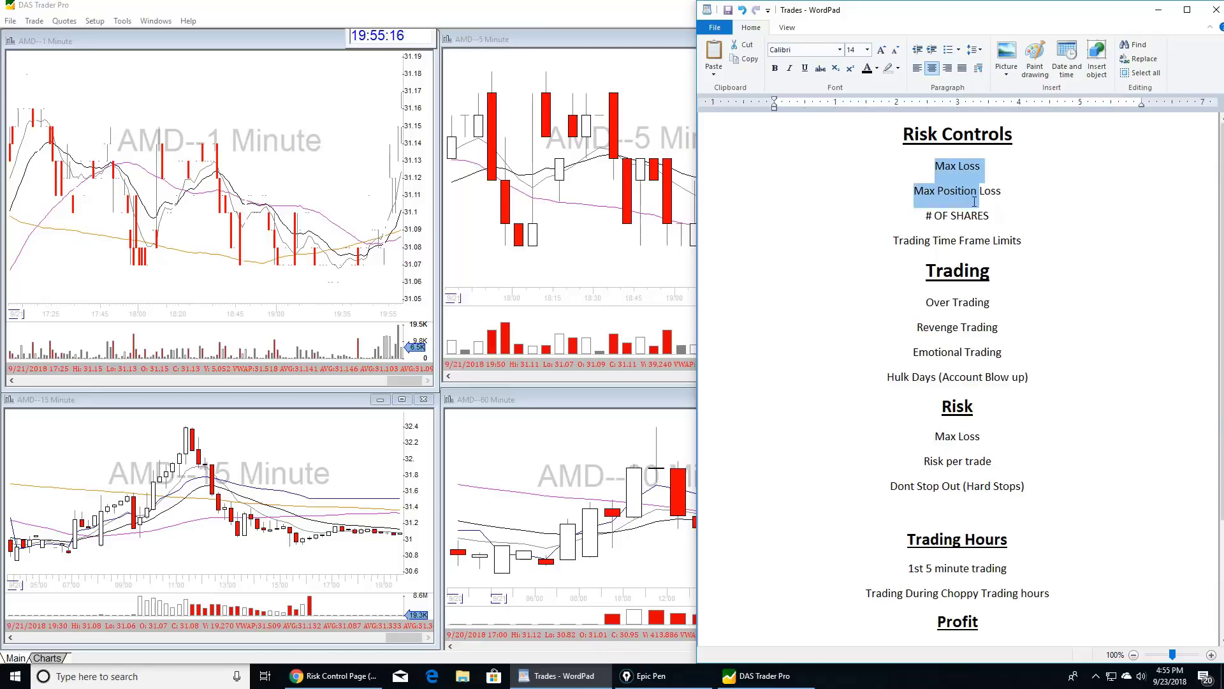
left_click_drag(974, 201, 992, 219)
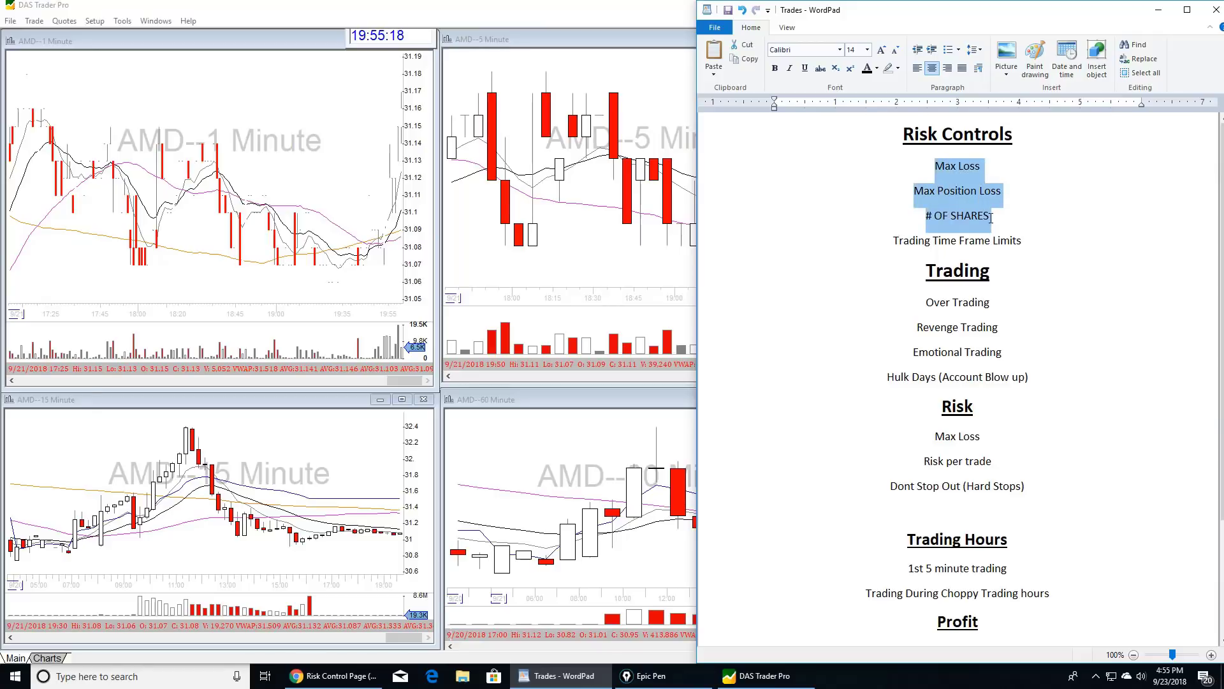
left_click_drag(968, 217, 1023, 240)
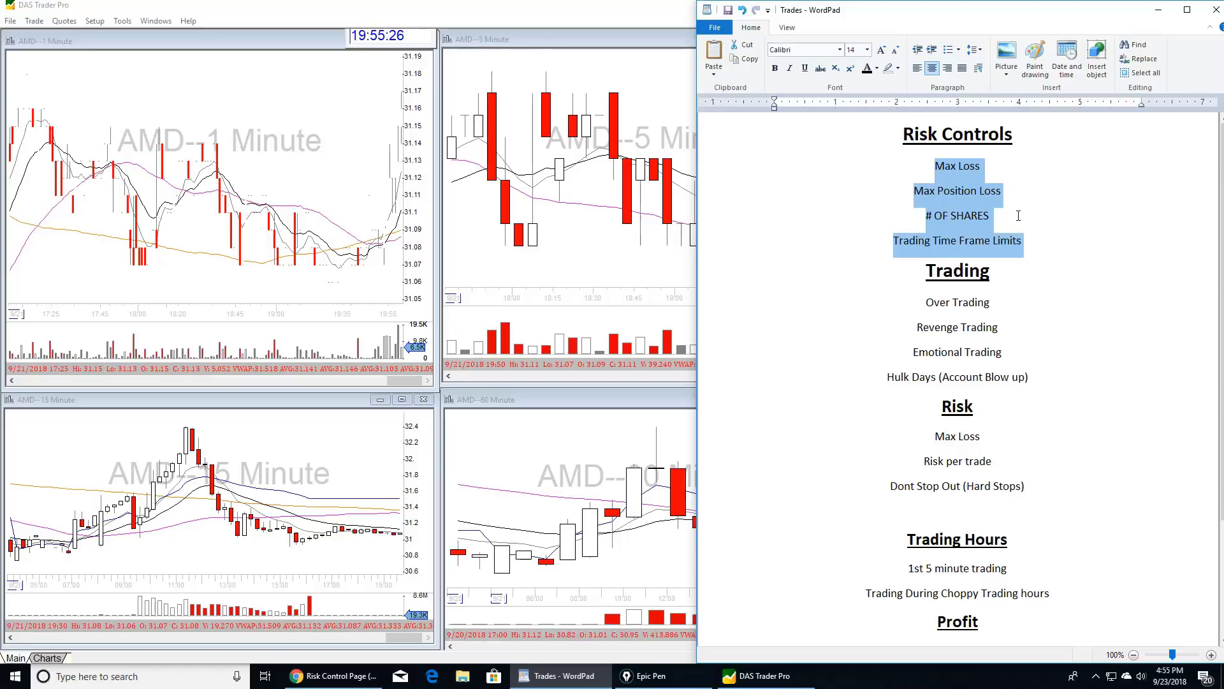
left_click(1057, 184)
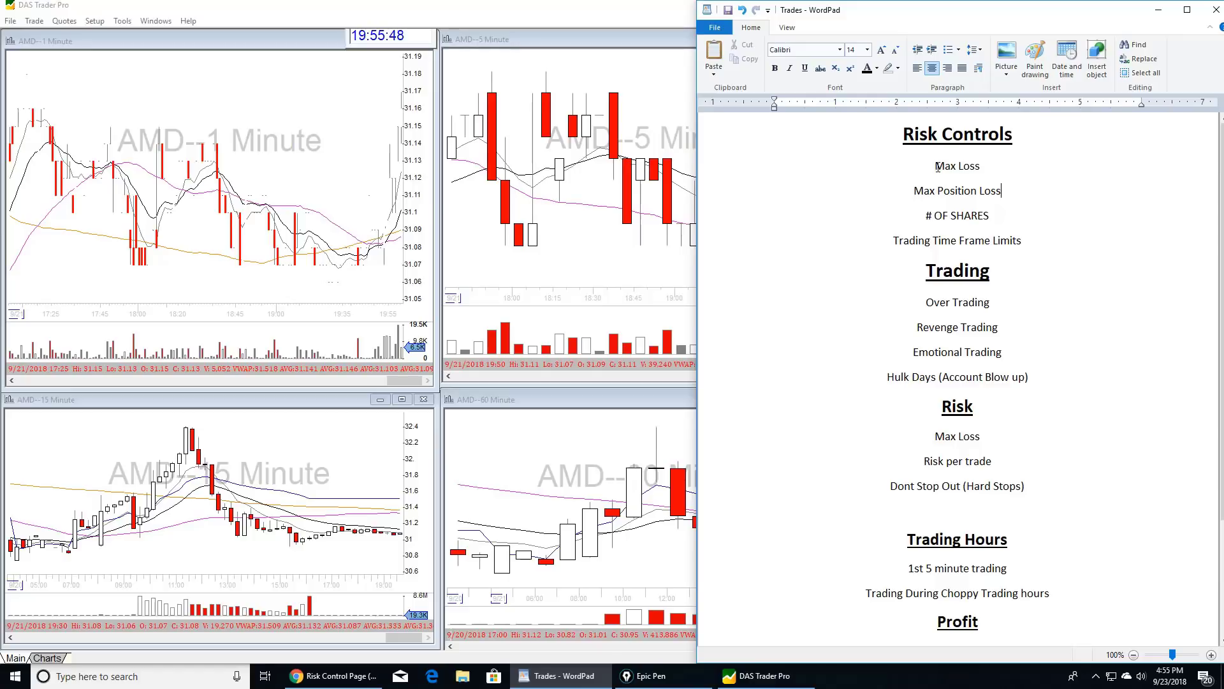
double_click(956, 167)
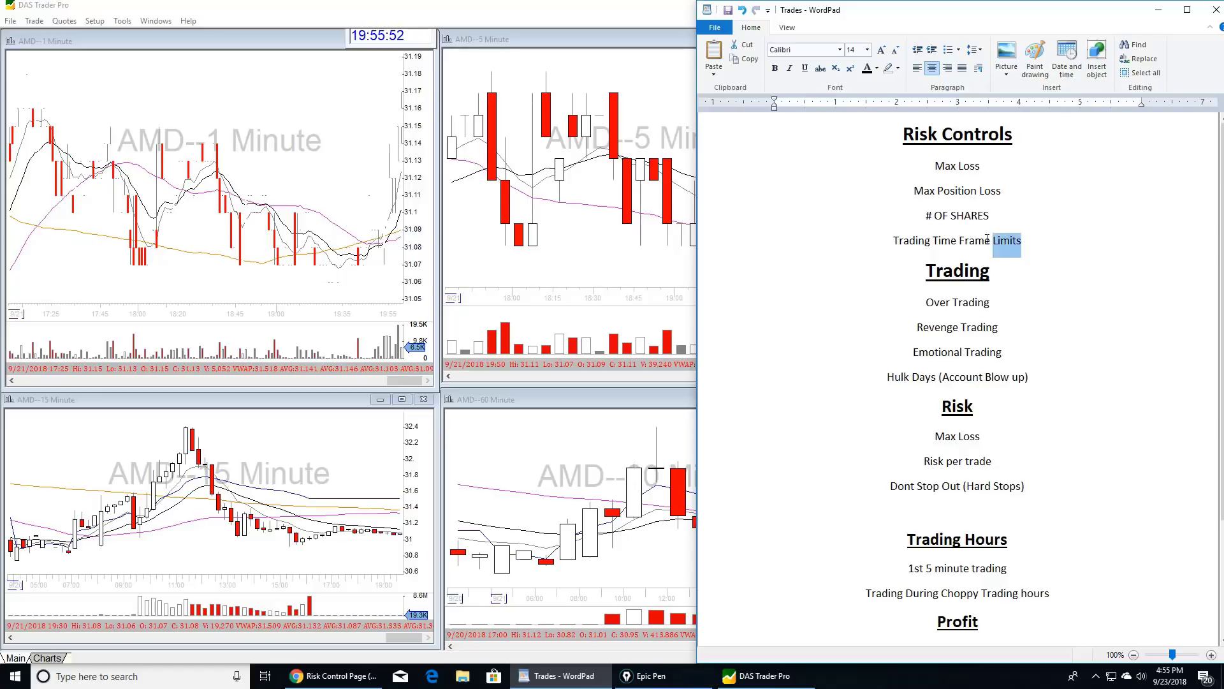
left_click_drag(1006, 241, 956, 215)
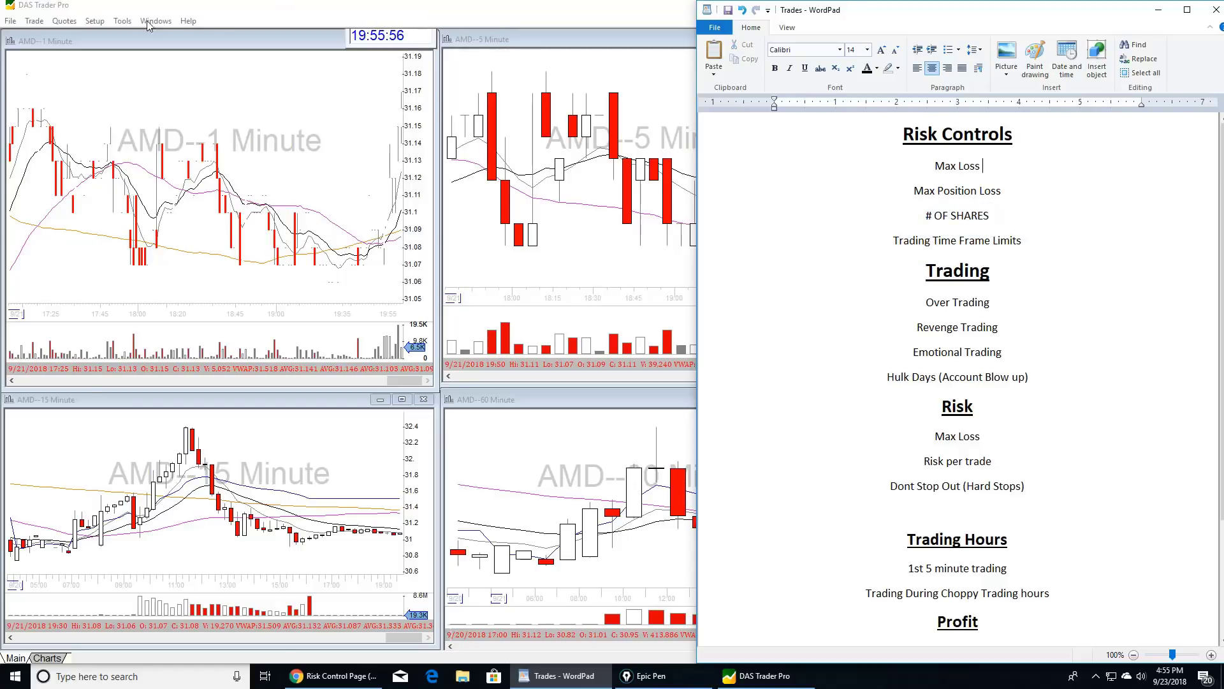
From Trade > Accounts, open the account row's Risk Control Page
left_click(34, 20)
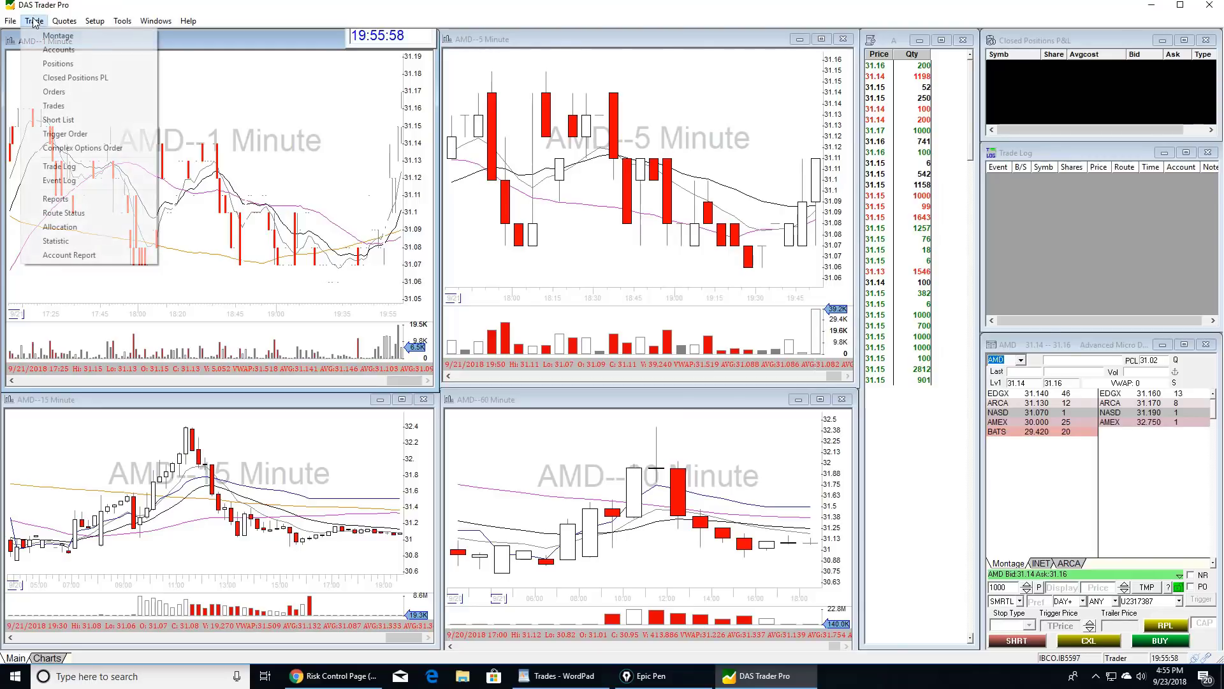
left_click(58, 49)
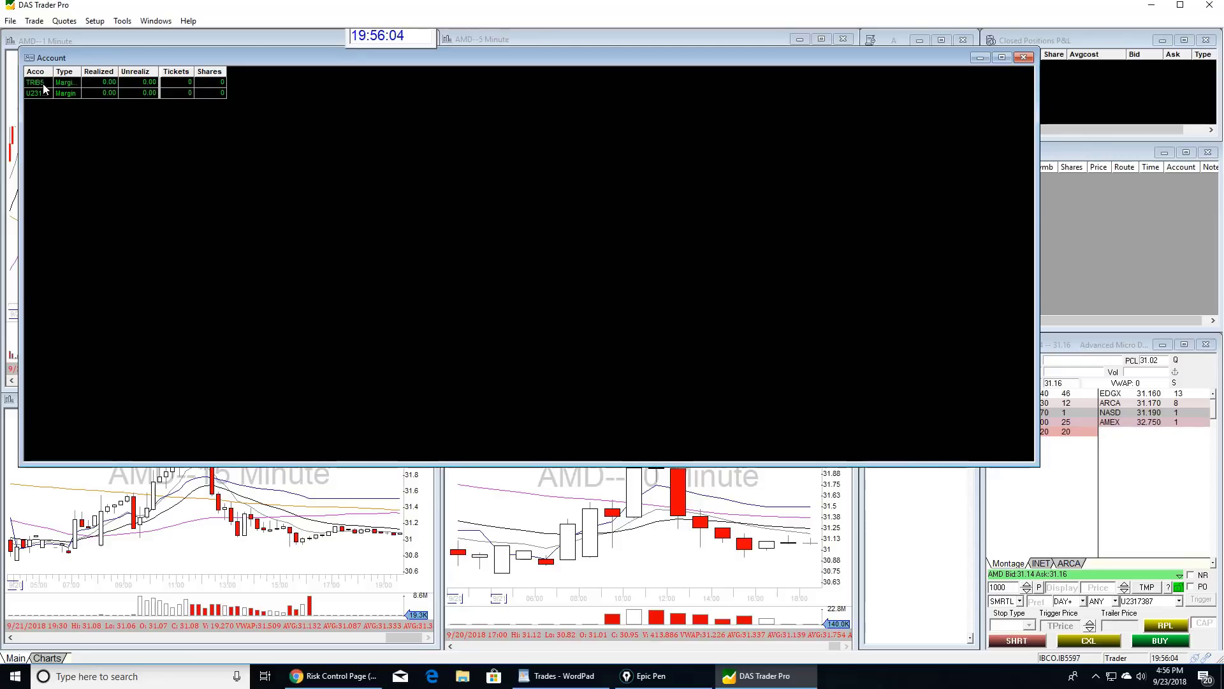
right_click(35, 82)
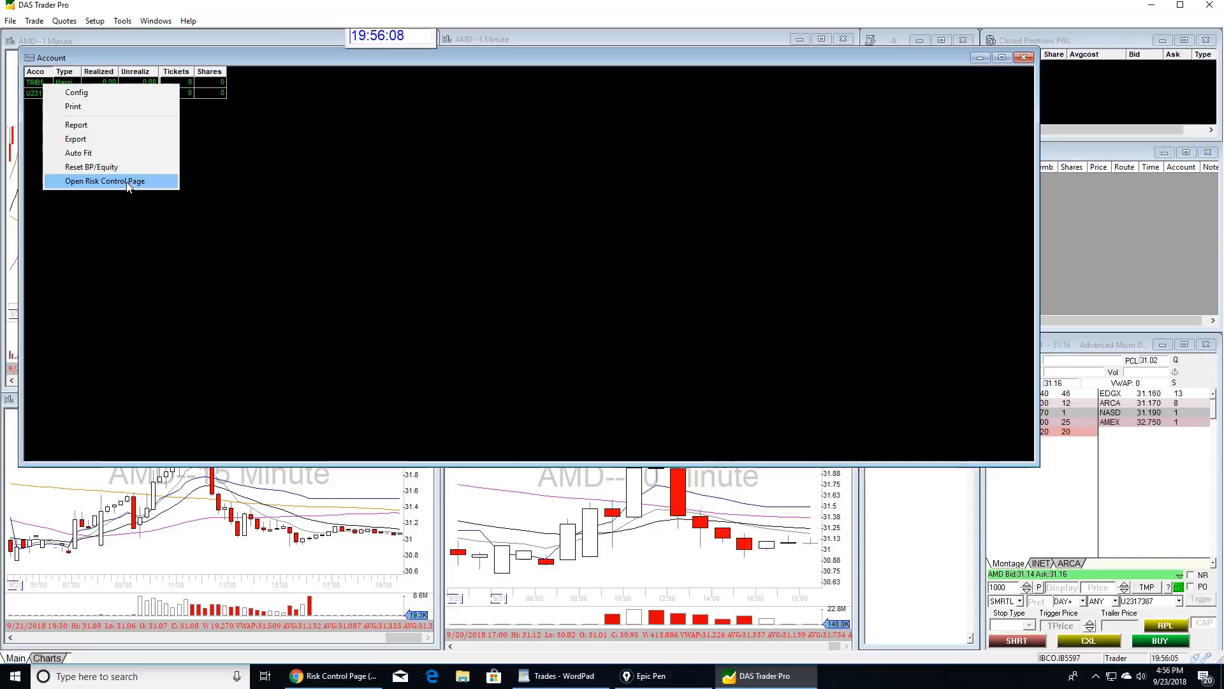
left_click(104, 180)
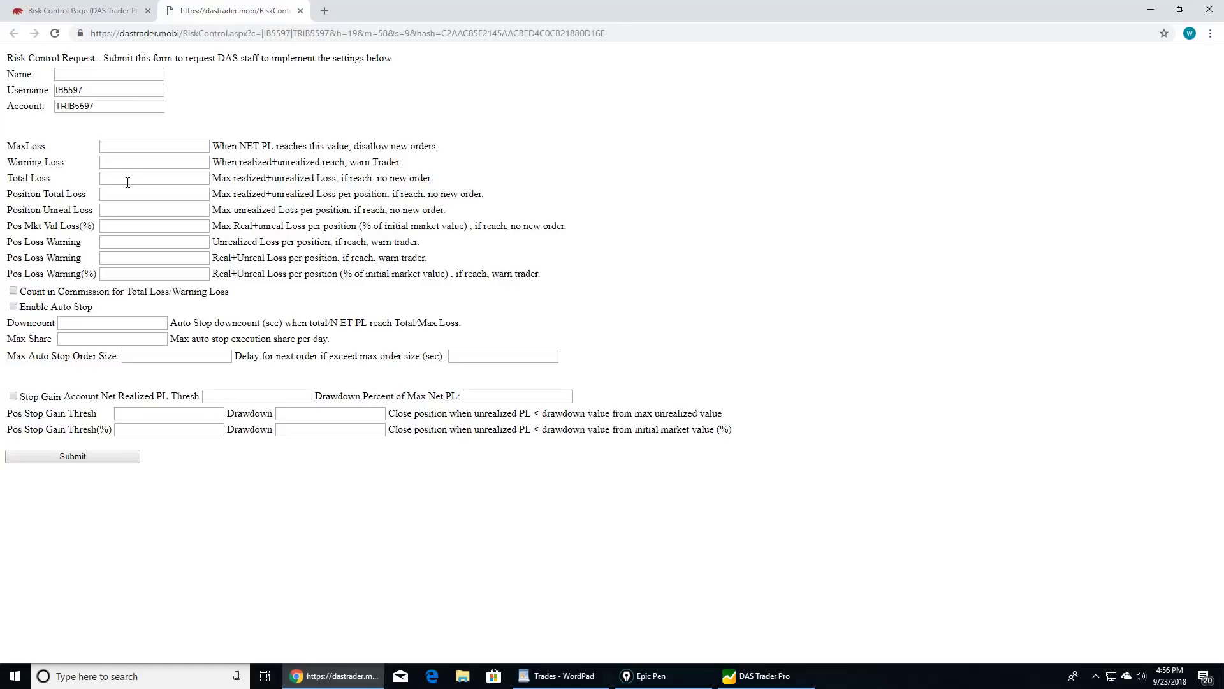
mouse_move(49, 152)
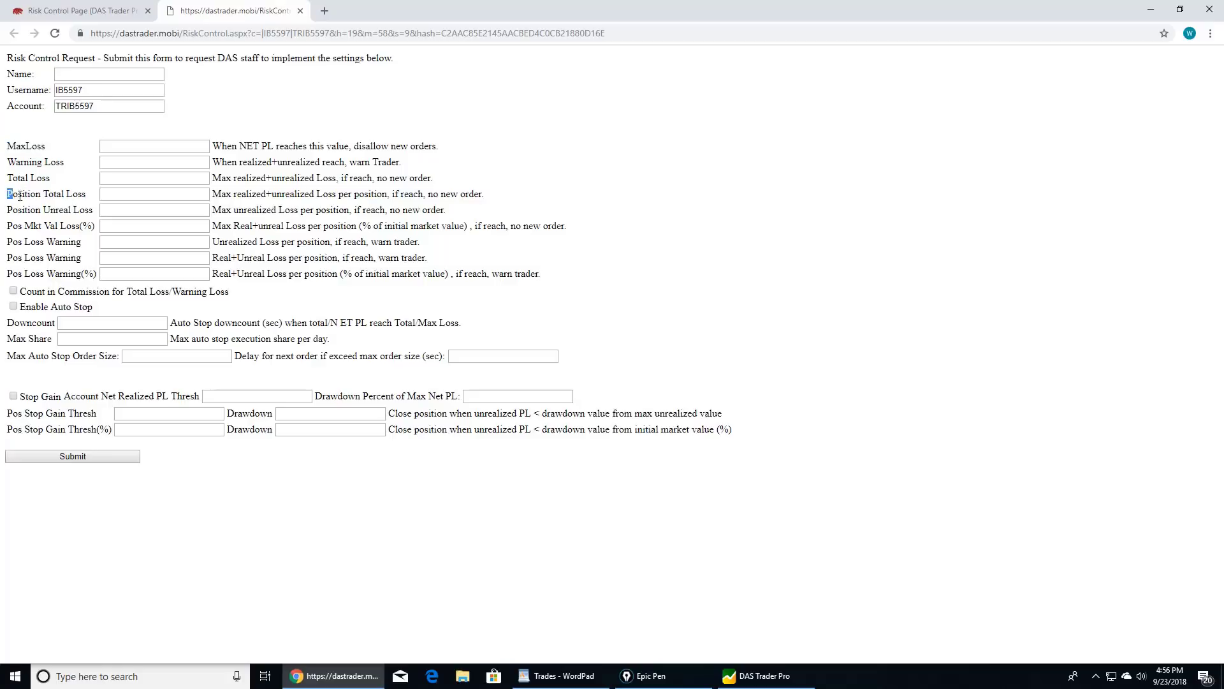
Enter 300 in the MaxLoss field of the Risk Control Request form
double_click(43, 194)
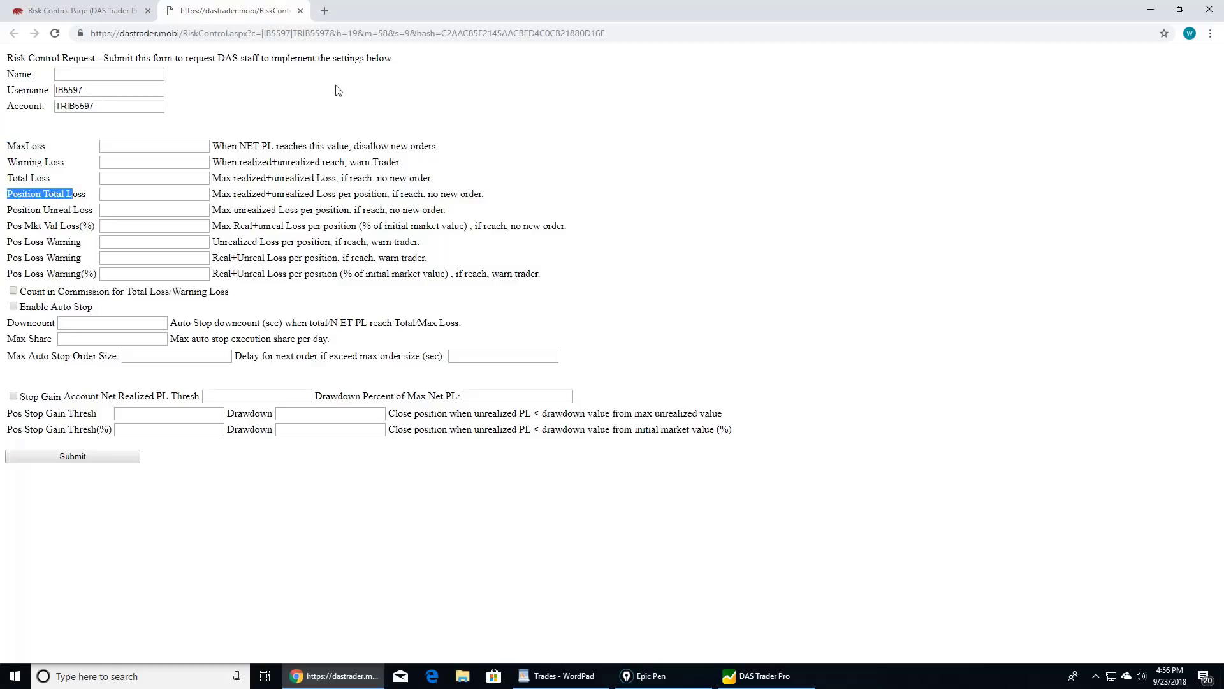
left_click(154, 146)
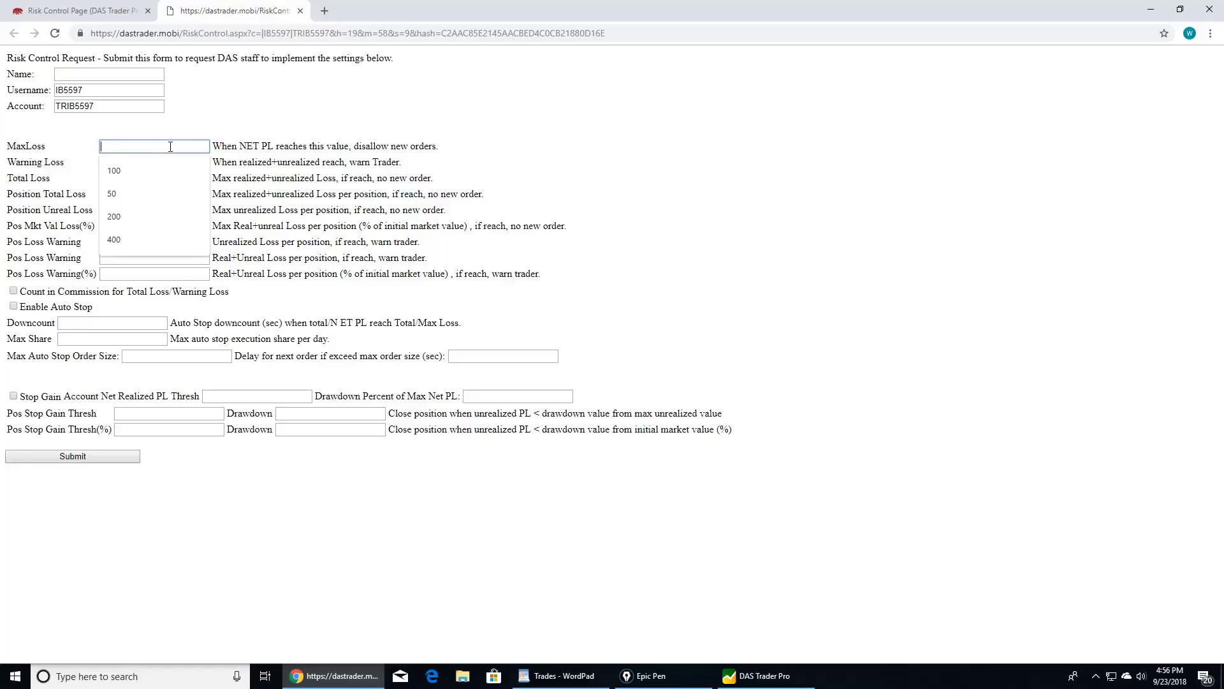
type("300")
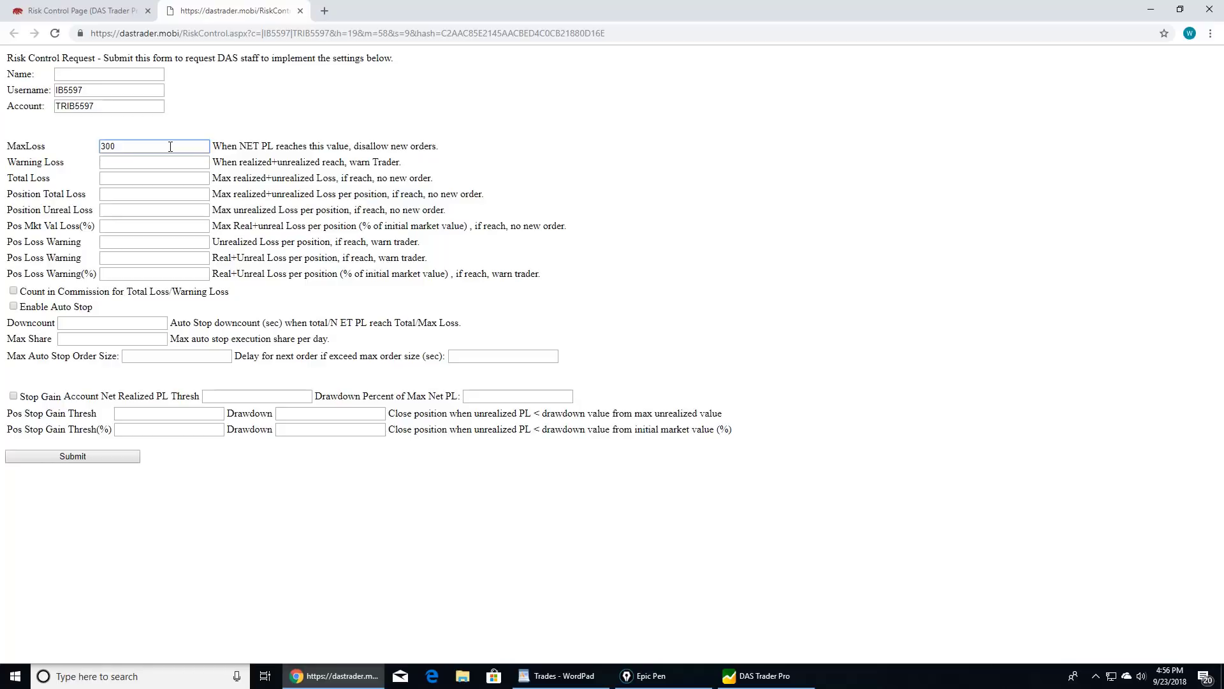
left_click(154, 146)
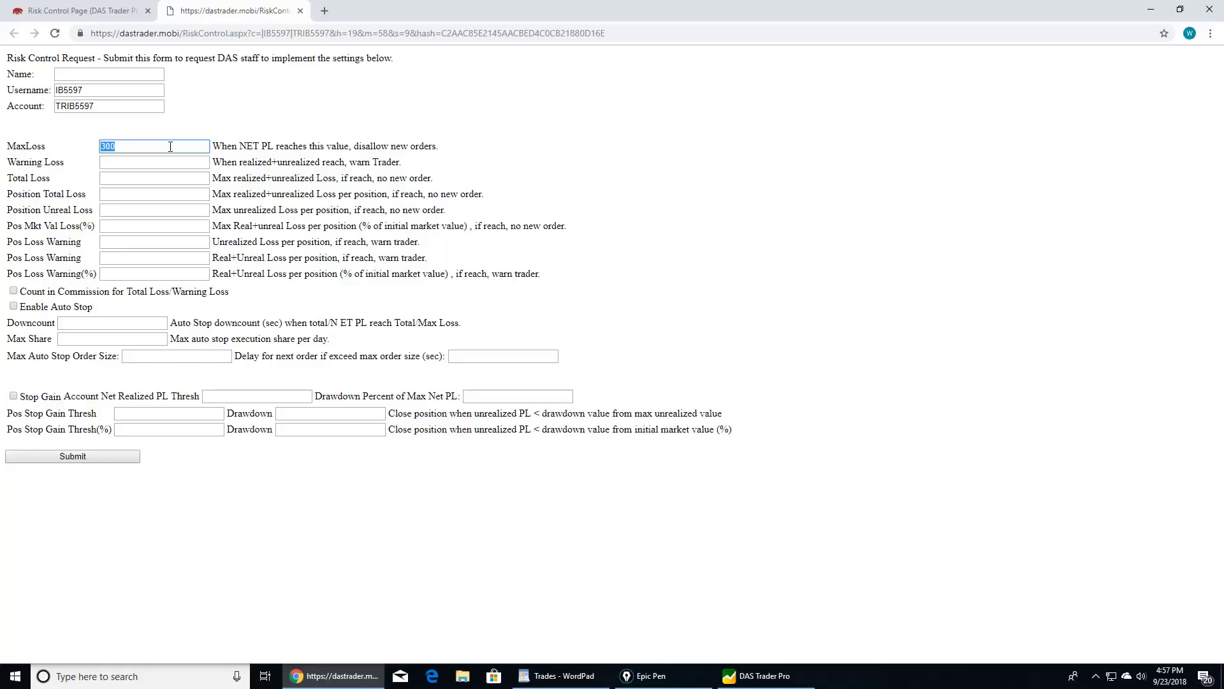
left_click(154, 146)
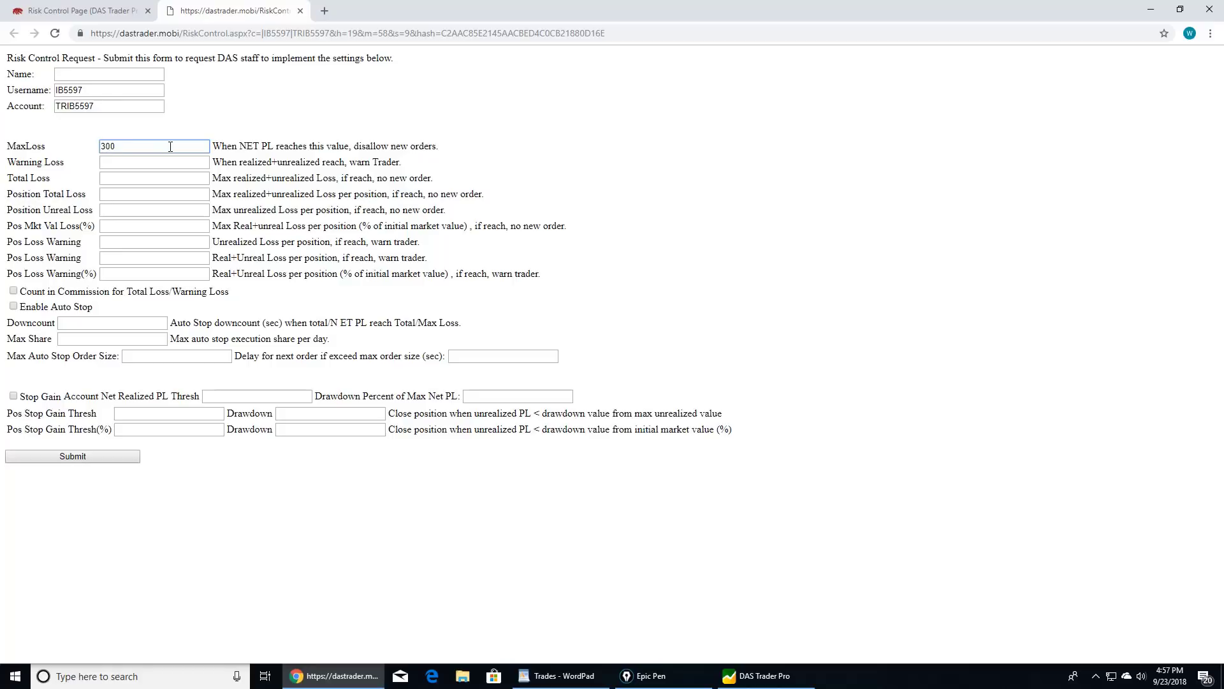
left_click(154, 146)
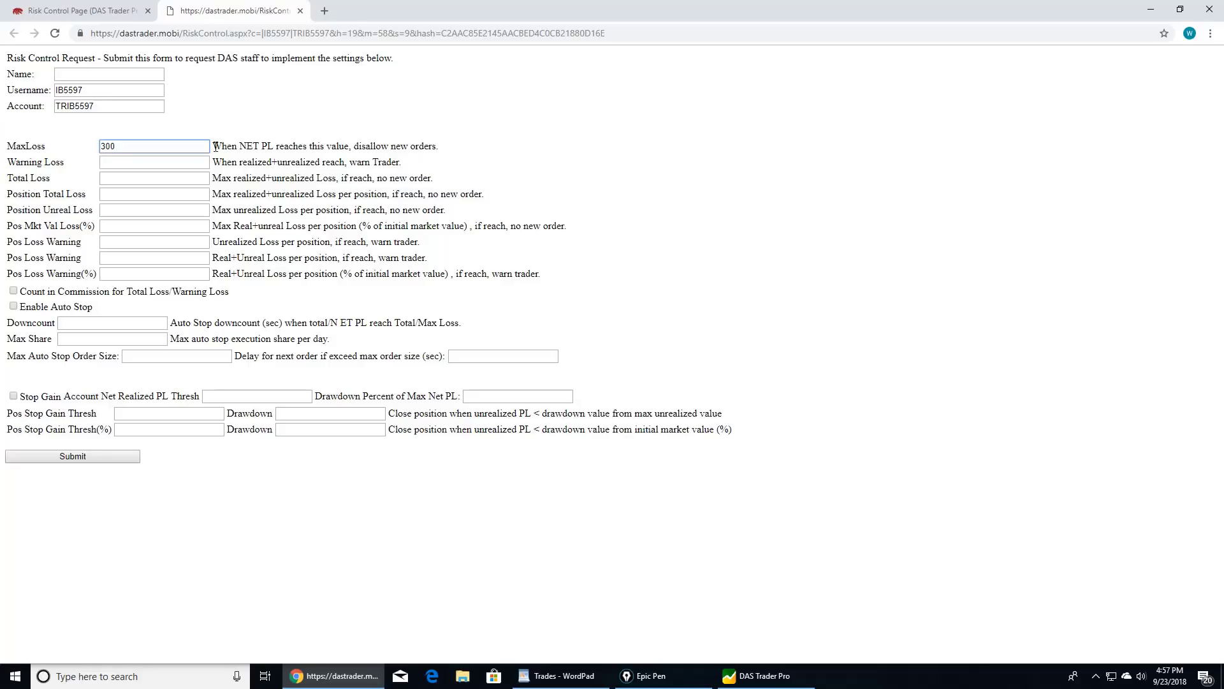
left_click_drag(212, 146, 373, 146)
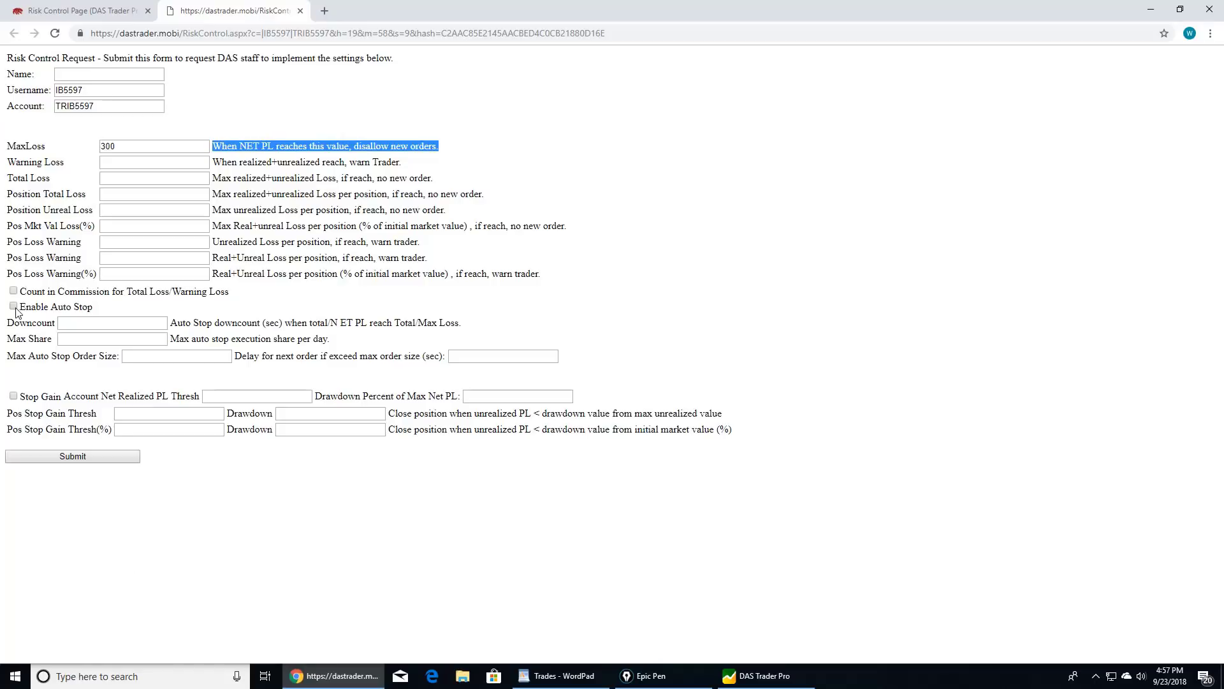
Tick Enable Auto Stop and restore MaxLoss to 300 after briefly entering 1000
left_click(14, 306)
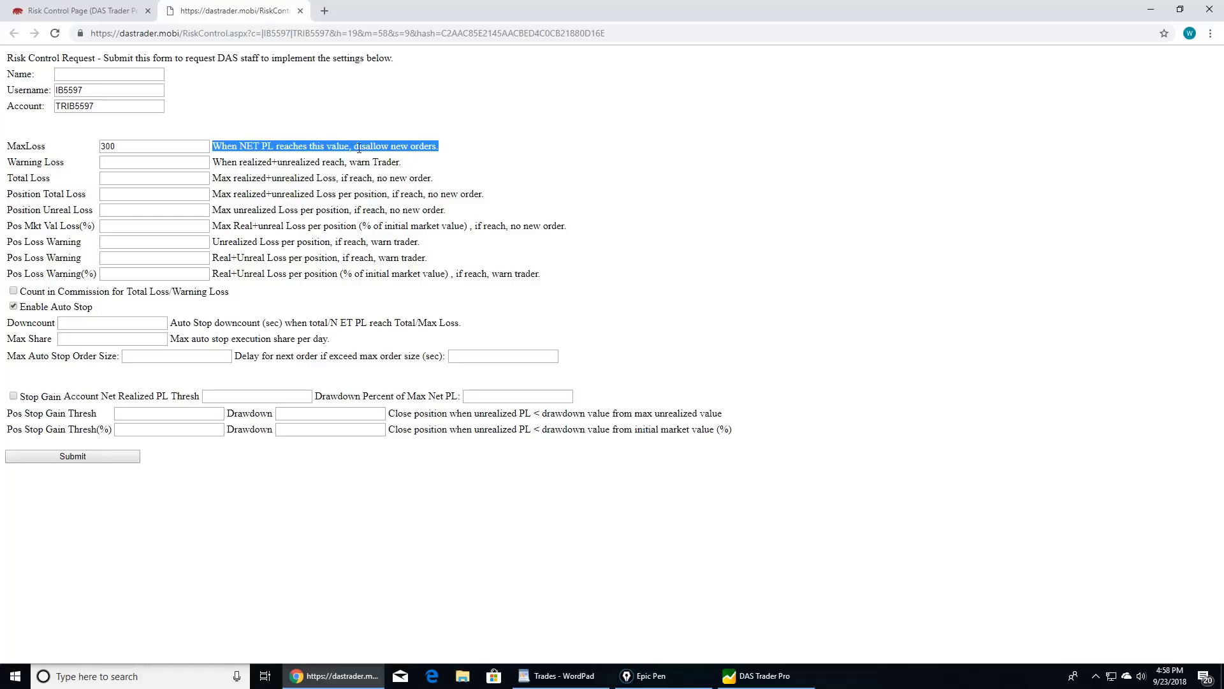
left_click(383, 135)
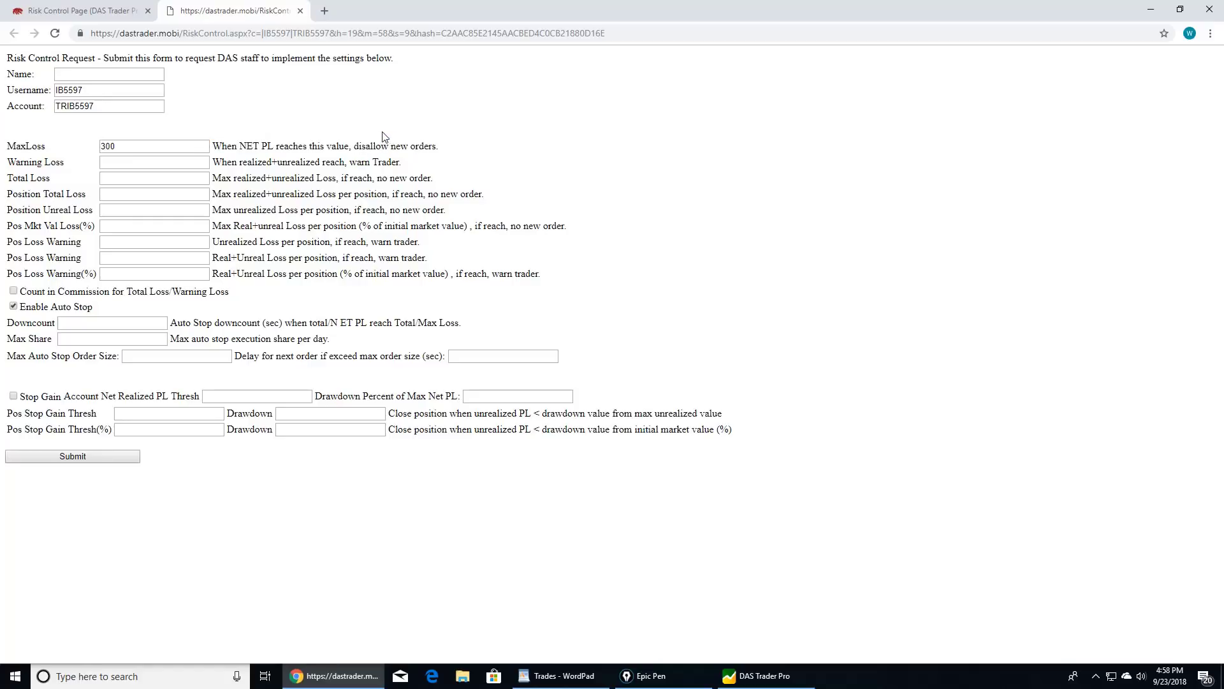
left_click(154, 146)
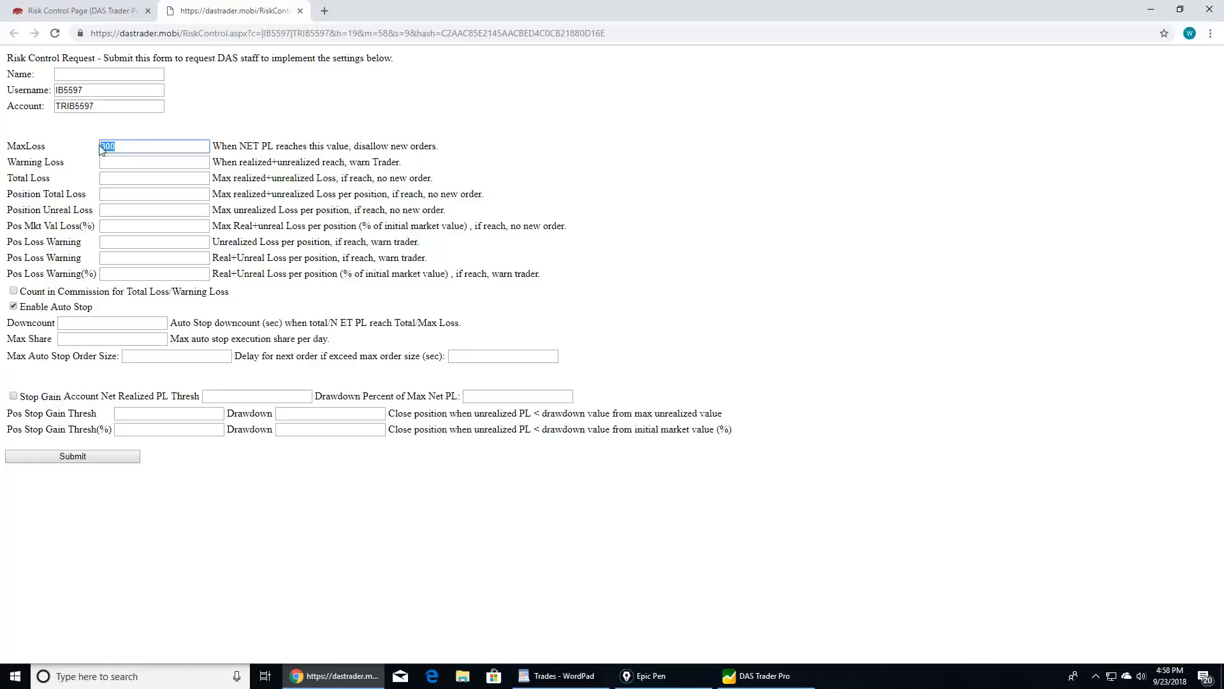
type("1000")
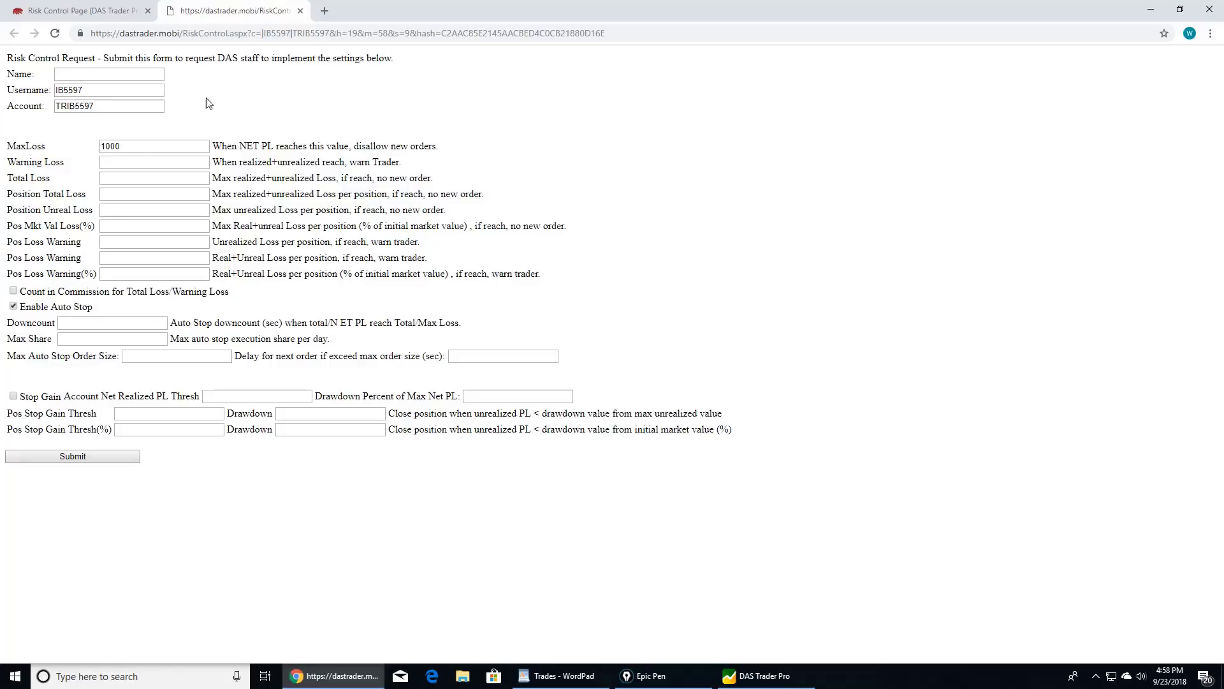
type("30")
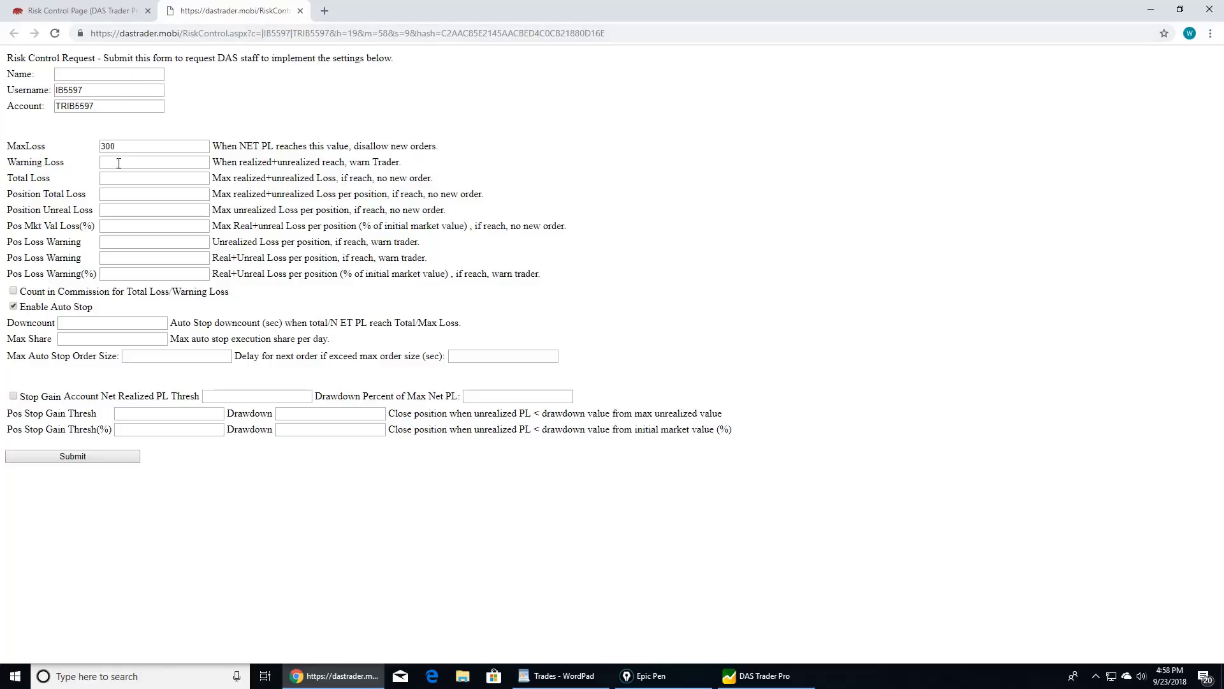
Start the Position Total Loss value by entering 1
type("1")
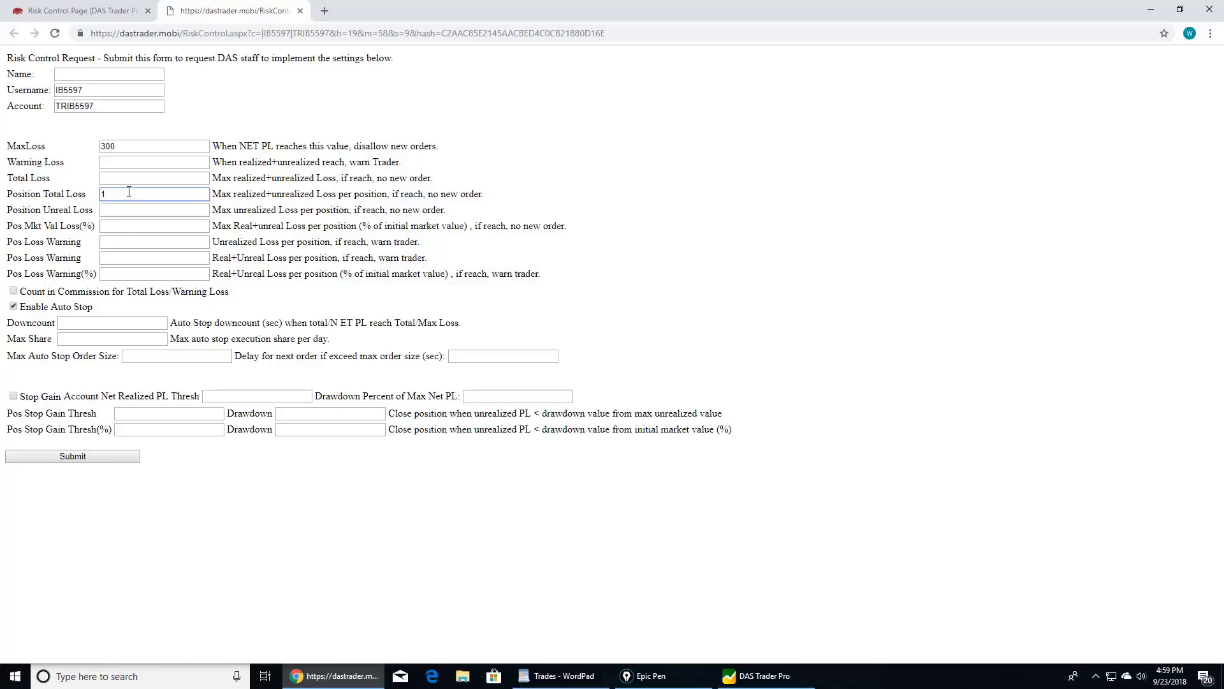
Enter 90 as the Position Total Loss limit on the form
type("90")
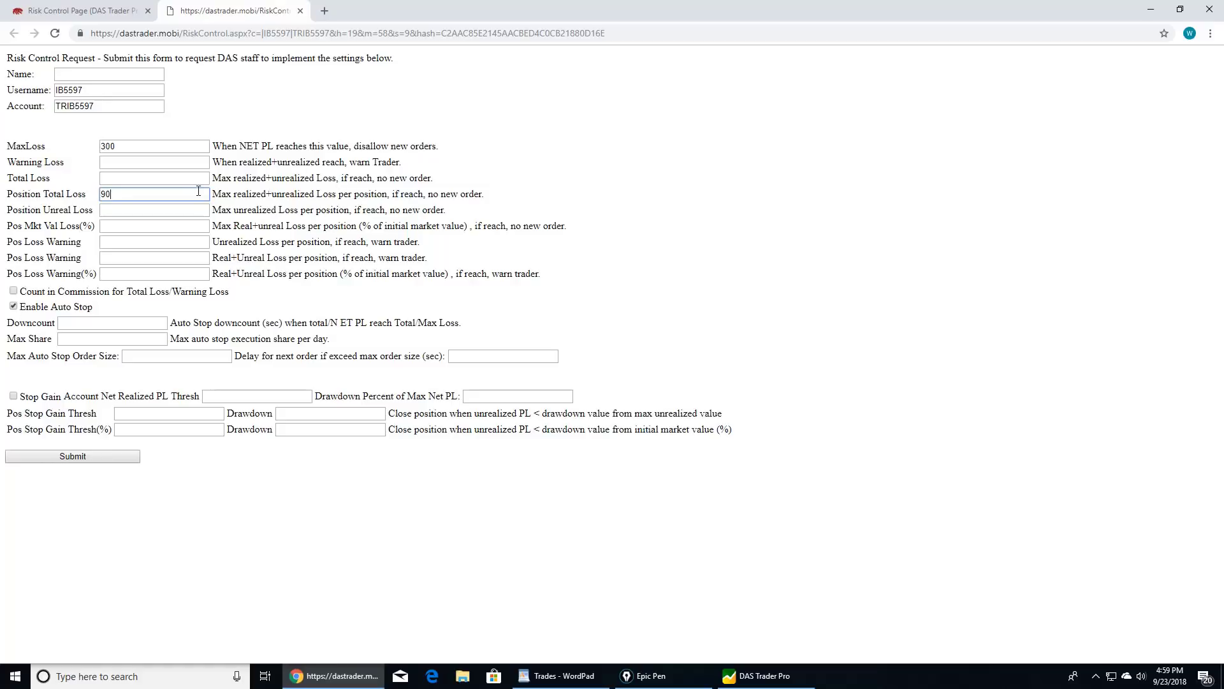
mouse_move(377, 206)
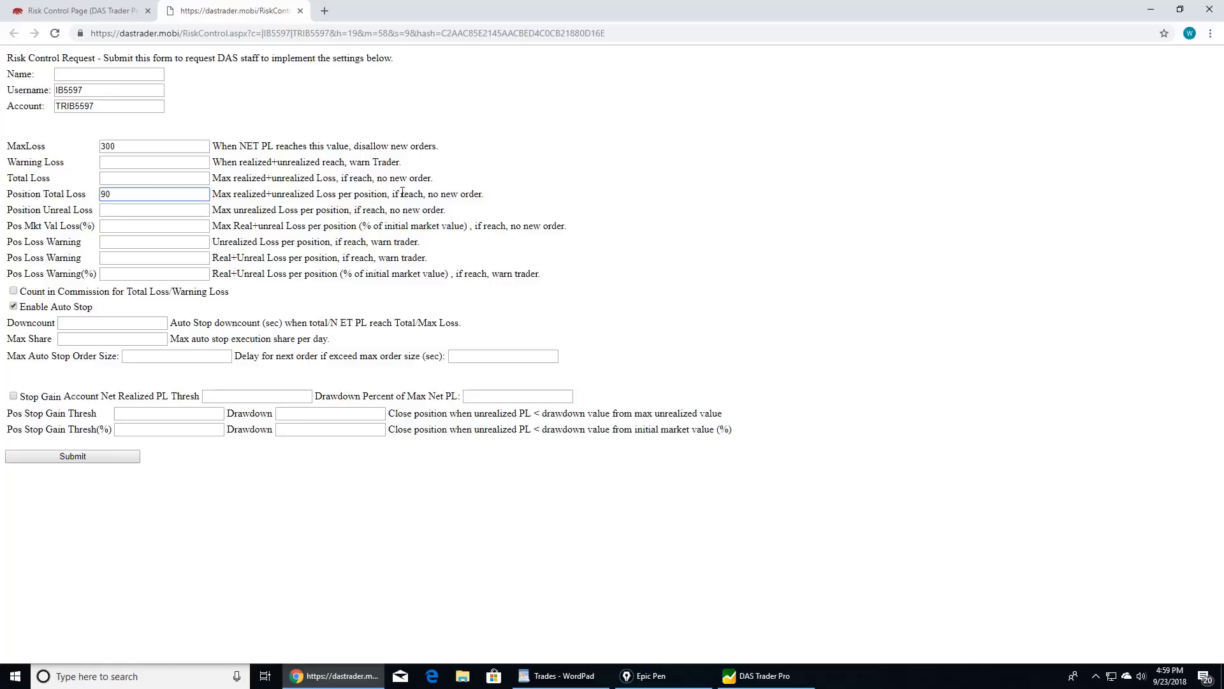
left_click(12, 306)
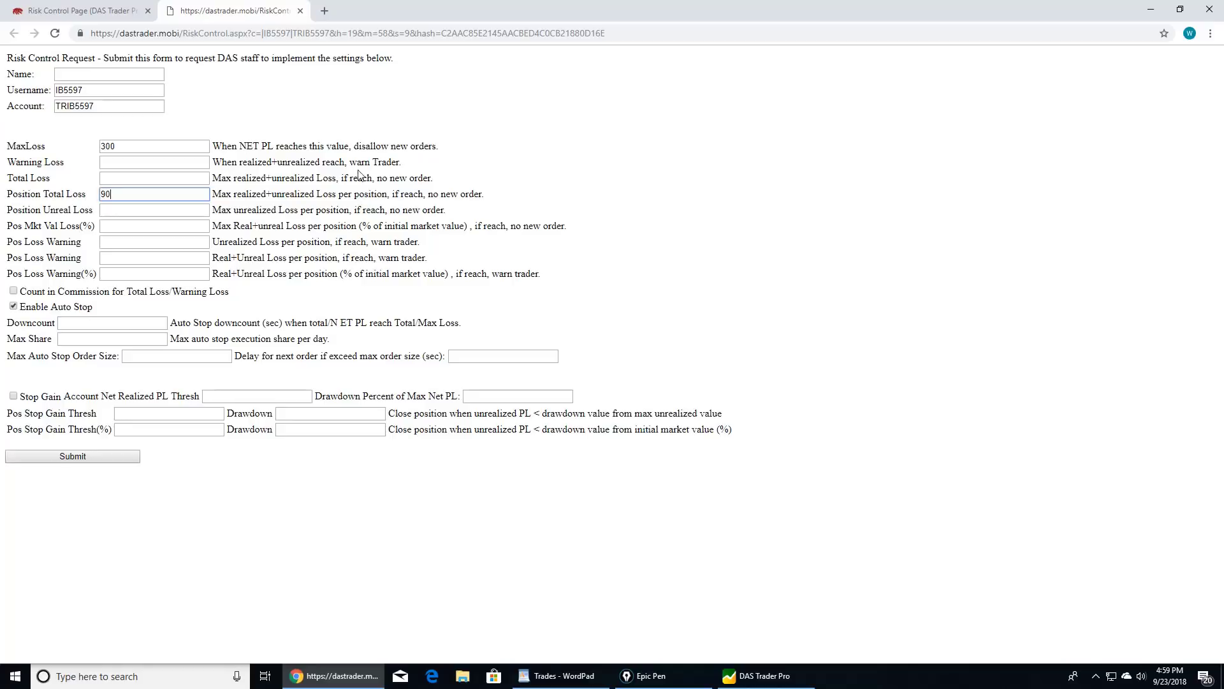
mouse_move(396, 174)
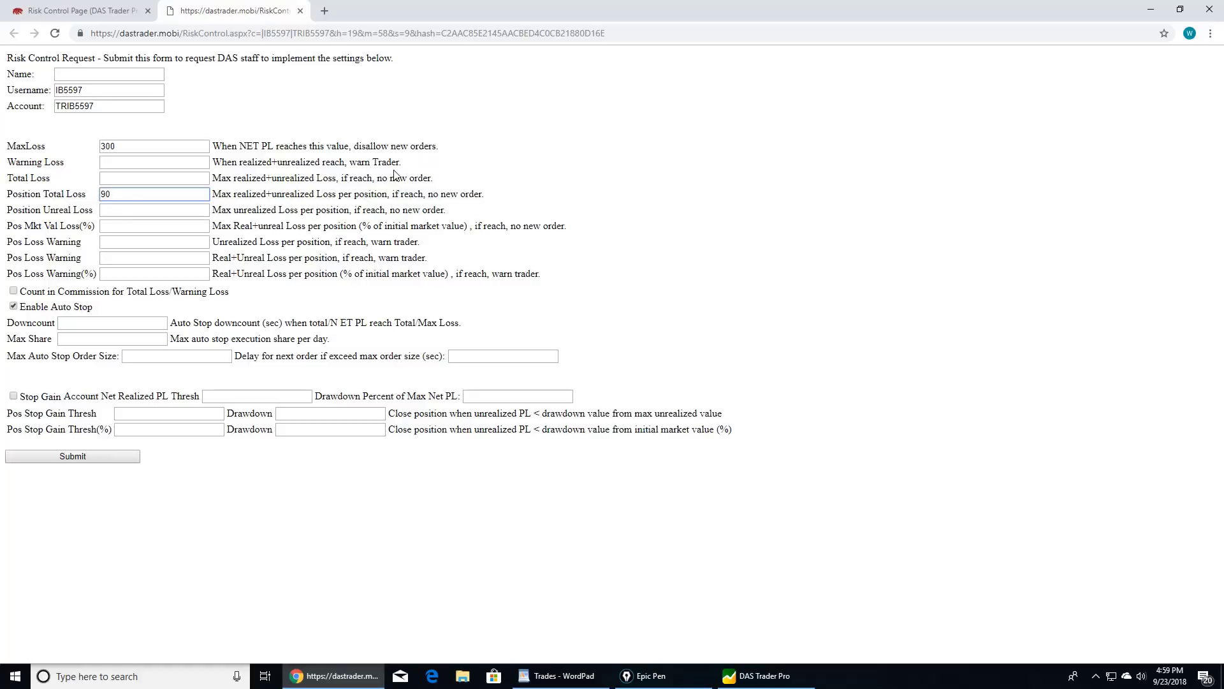
left_click(154, 194)
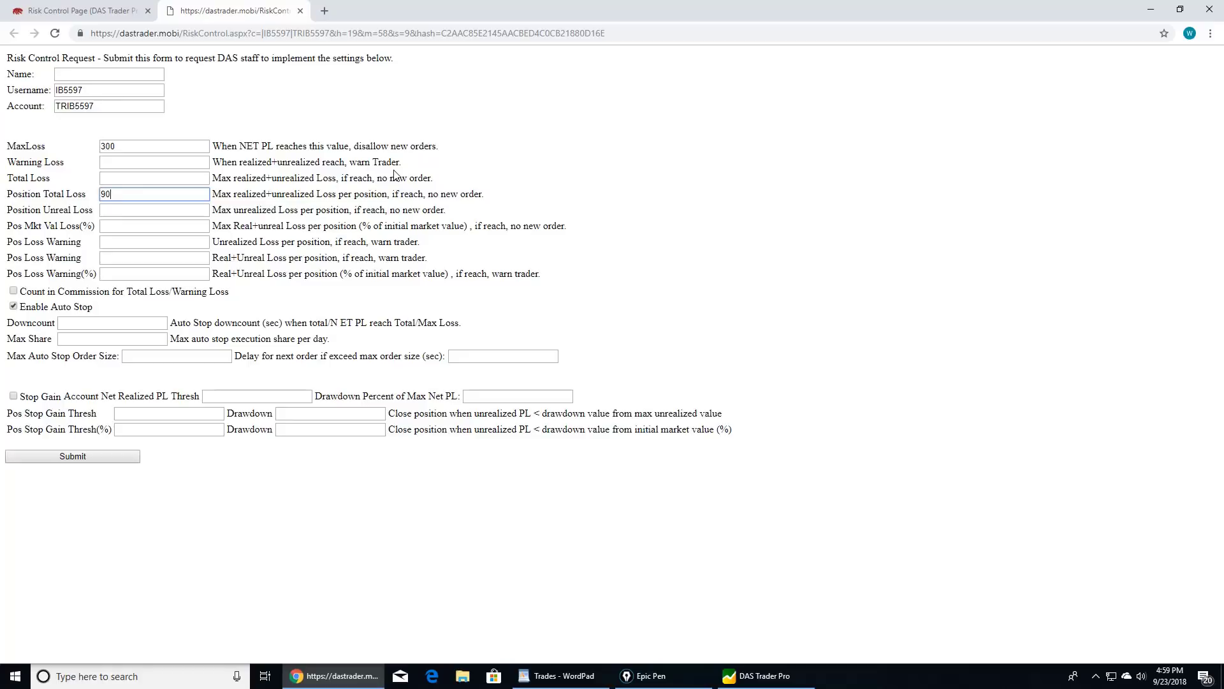
mouse_move(215, 129)
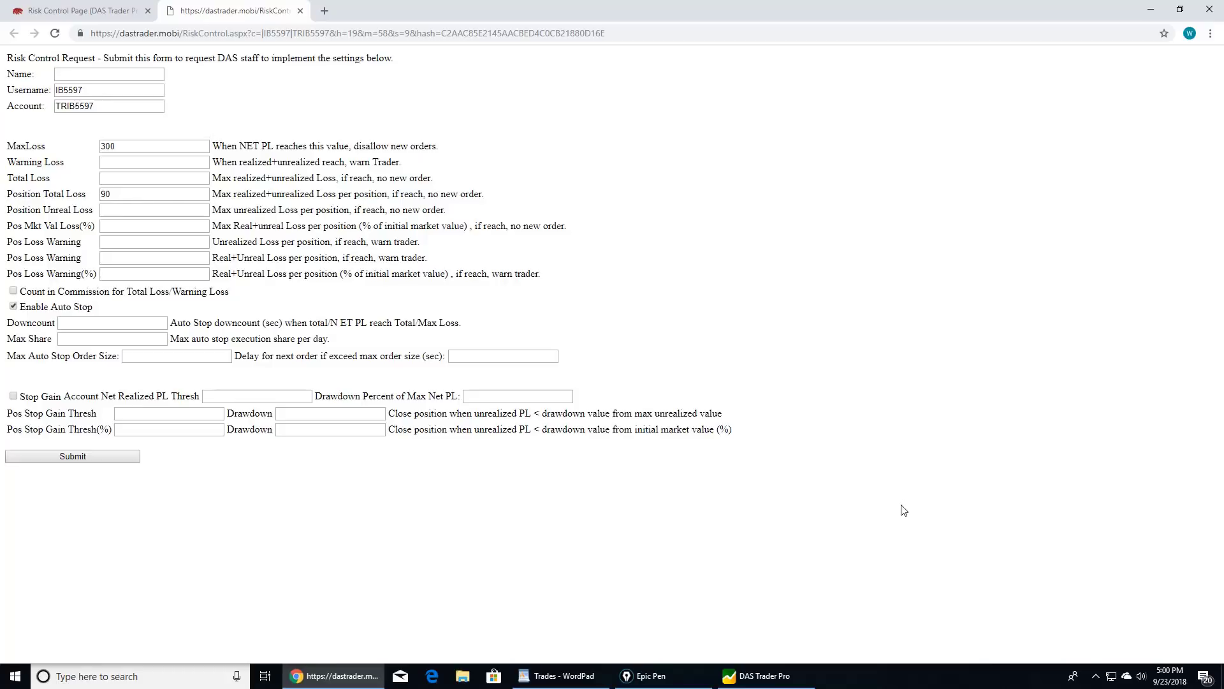
Add '10,000 10x max loss' after Max Loss in the WordPad notes, then select it
left_click(559, 675)
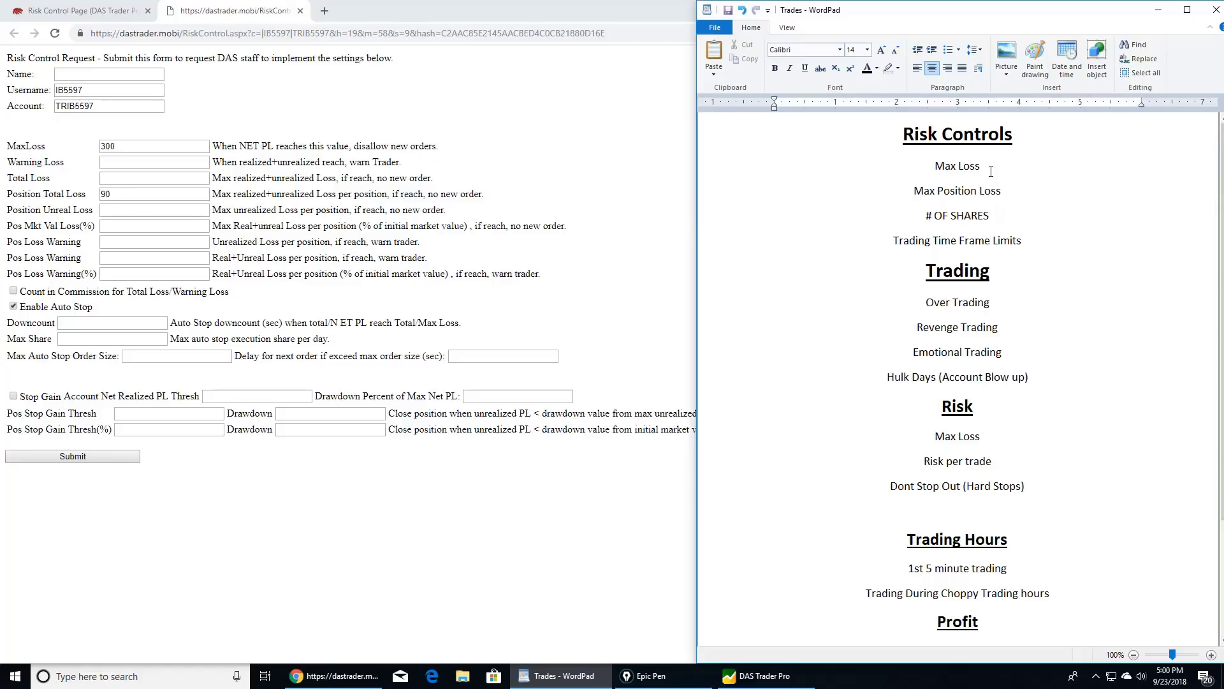
type("1")
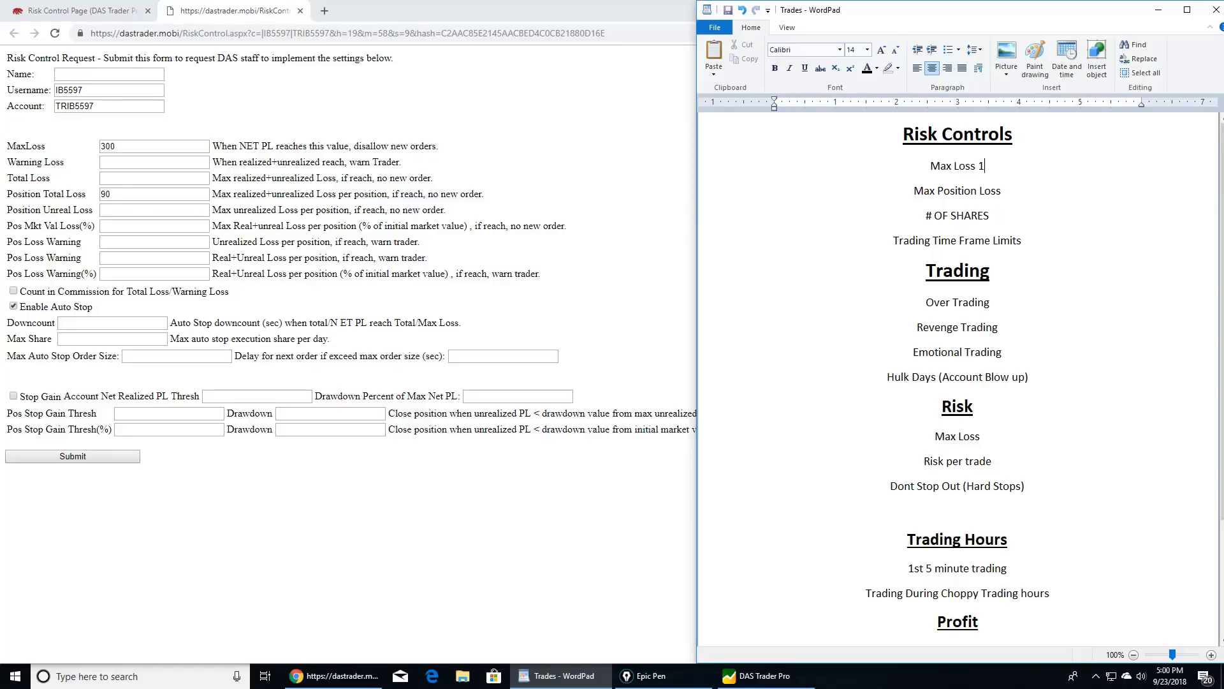
type(",000")
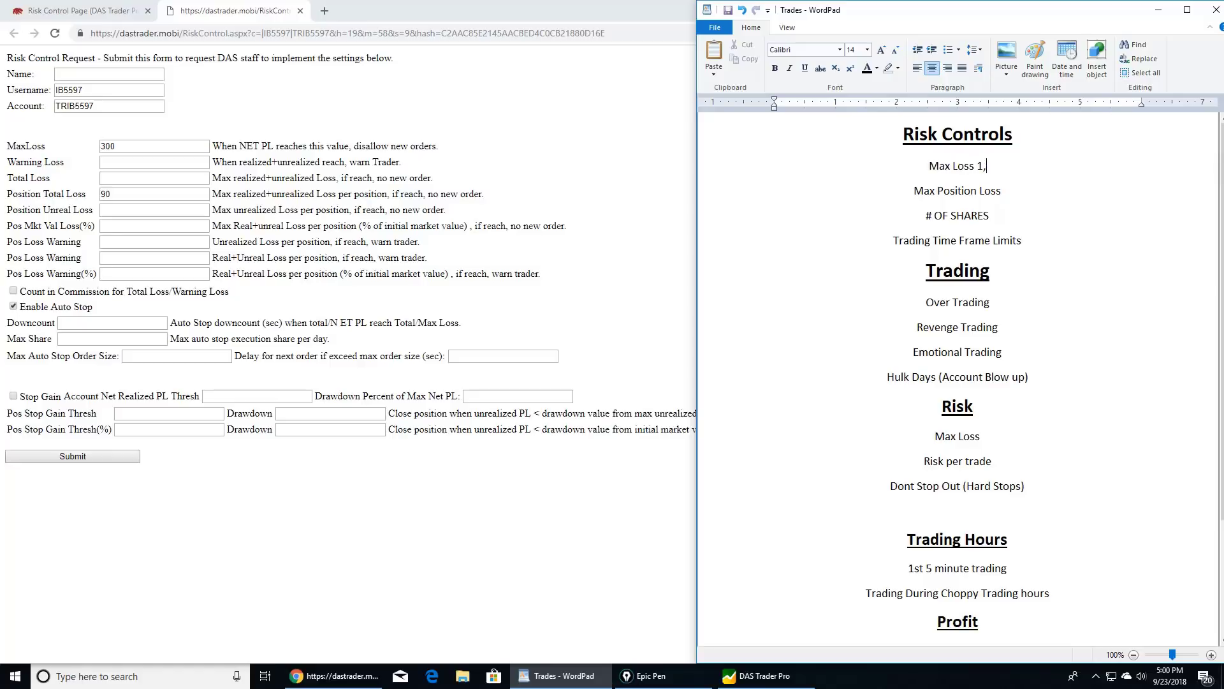
type("0,000 x")
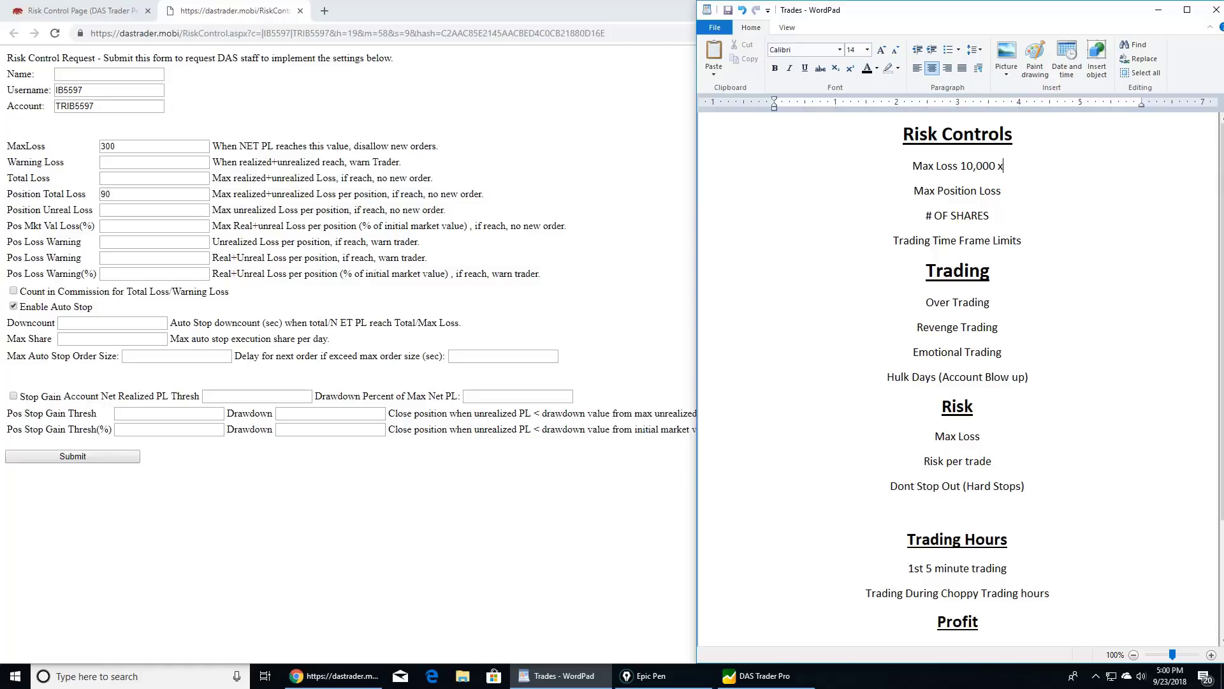
type("10x mn=")
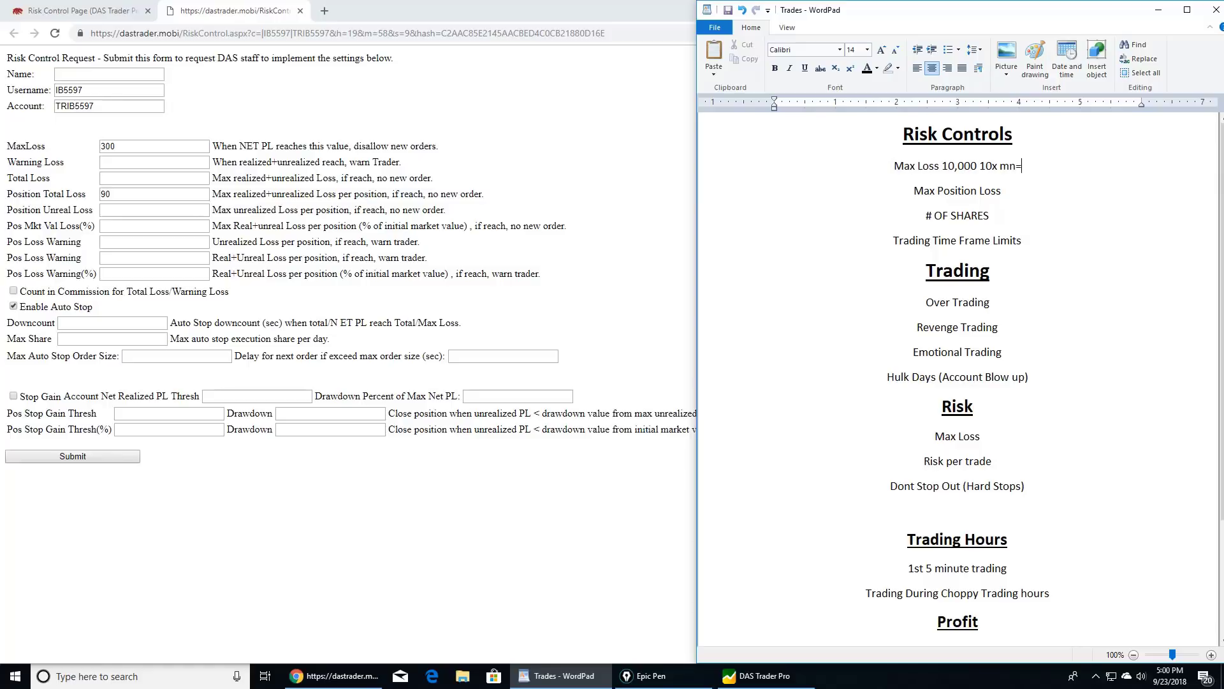
type("ax loss")
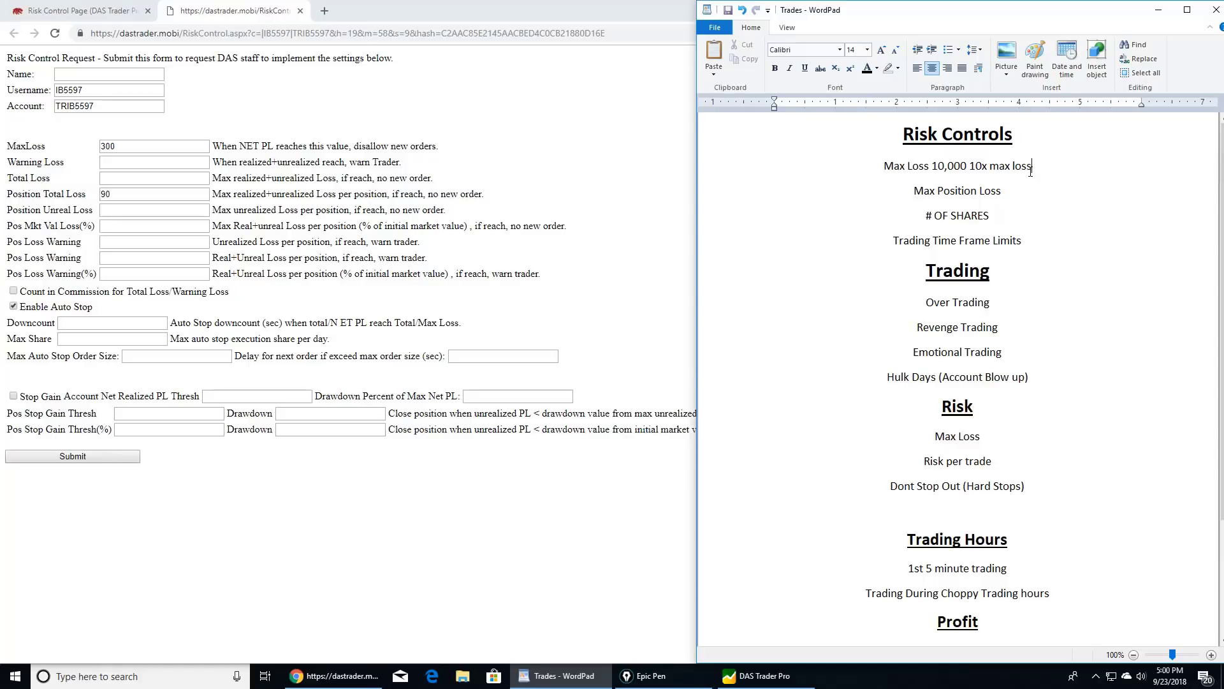
double_click(956, 302)
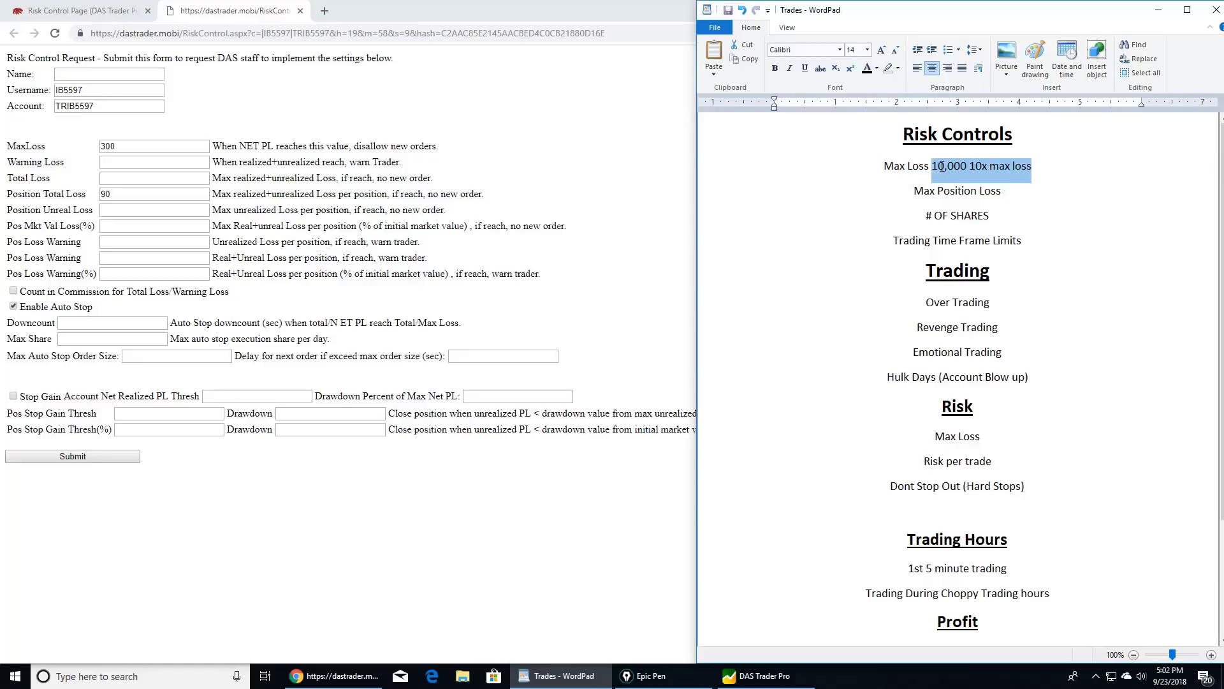
Overwrite the selected Max Loss note text with 300
type("300")
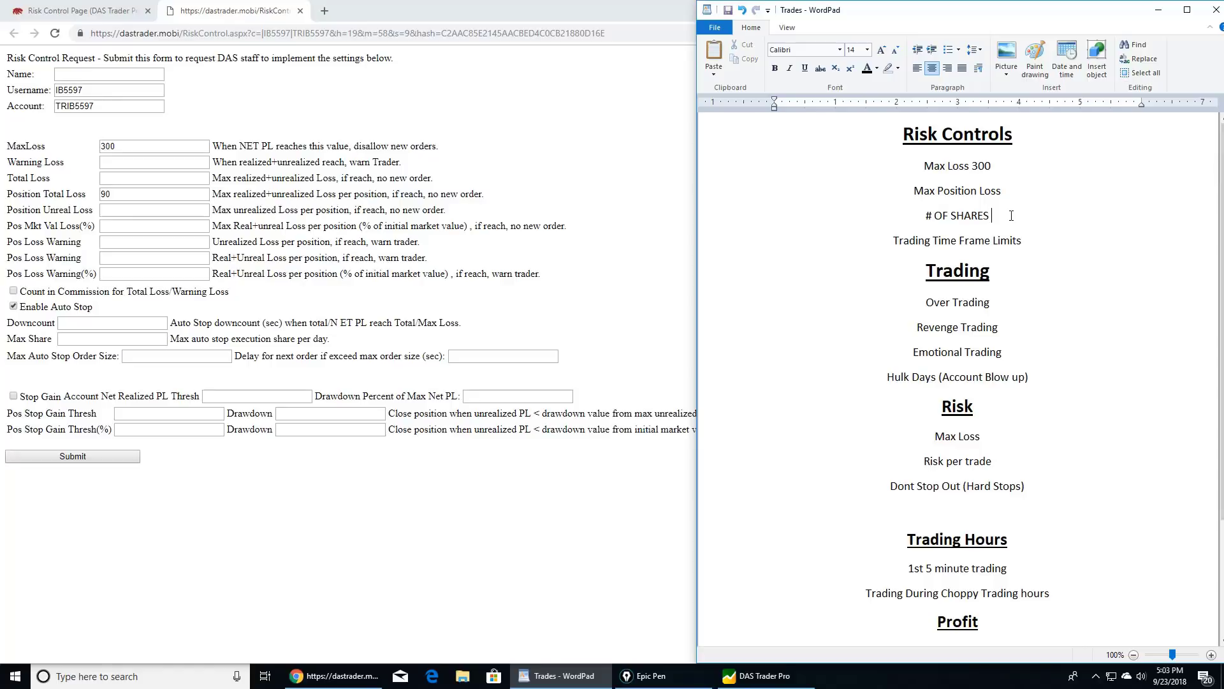
Enter 10,000 after # OF SHARES, briefly trying 150,000 before restoring 10,000
type("10")
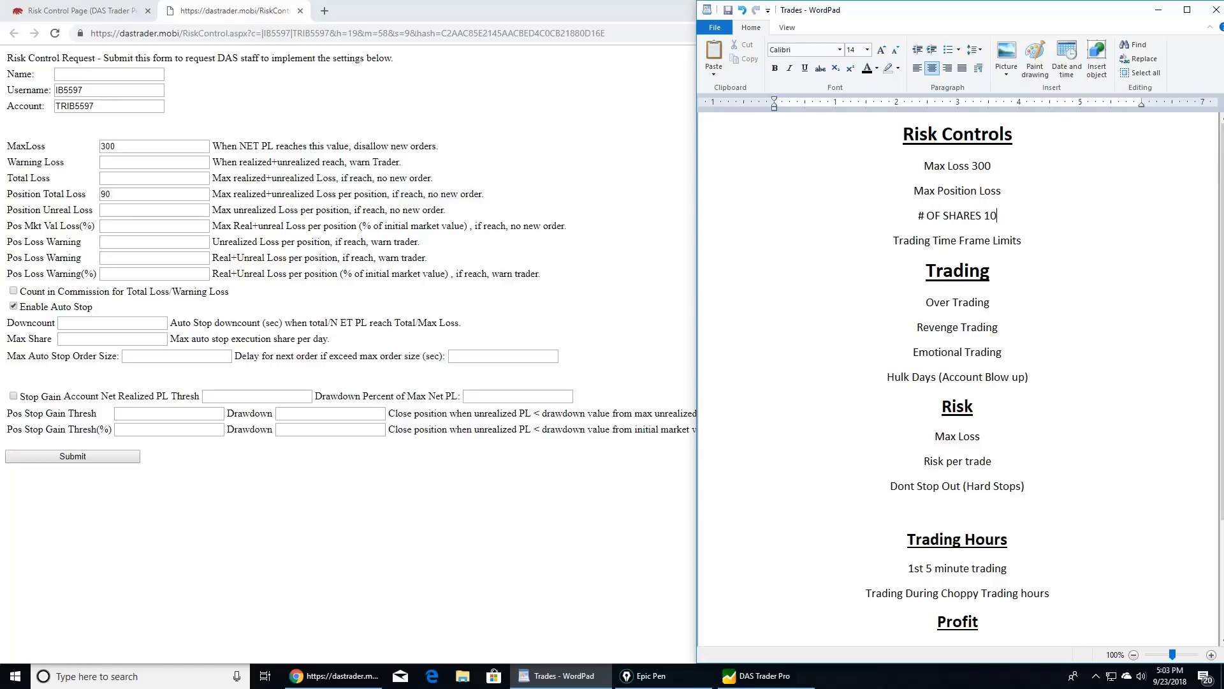
type(",000")
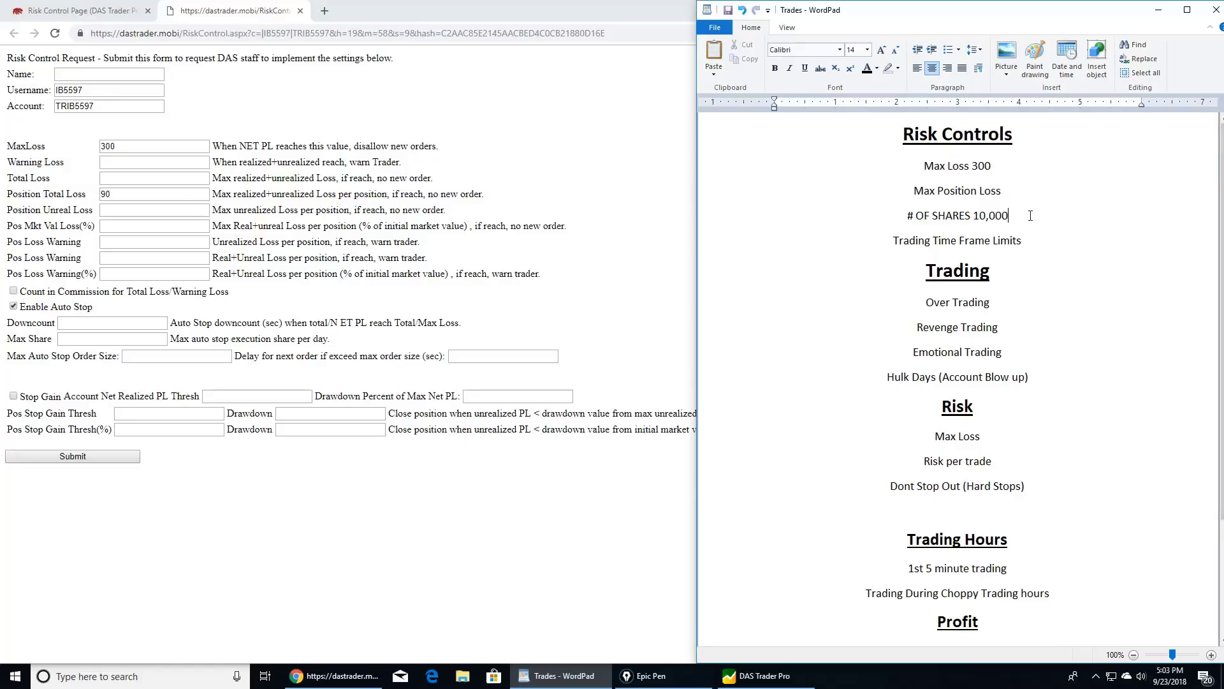
double_click(991, 216)
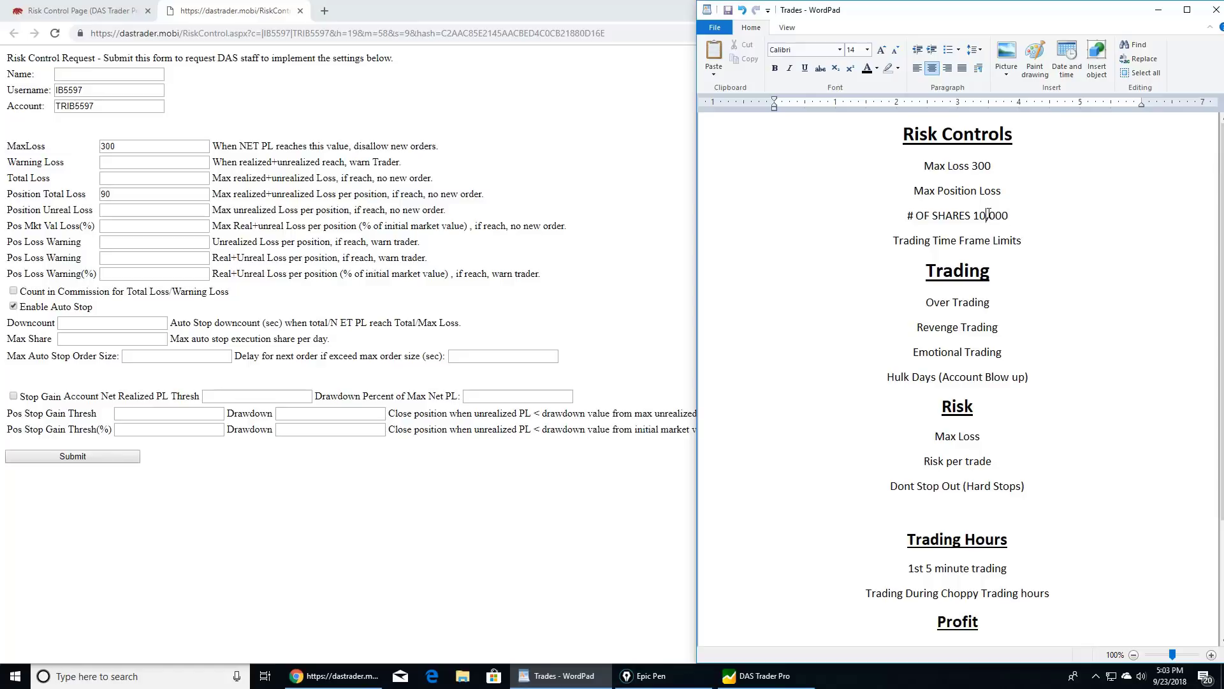
type("150,000")
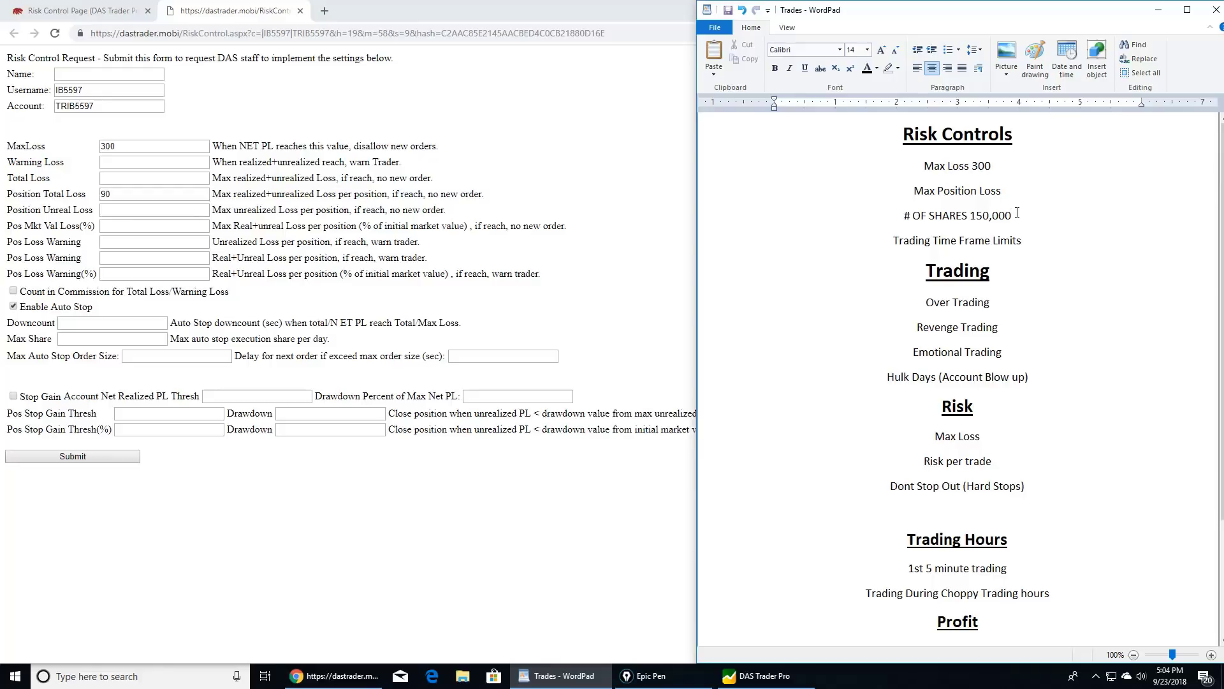
type("1")
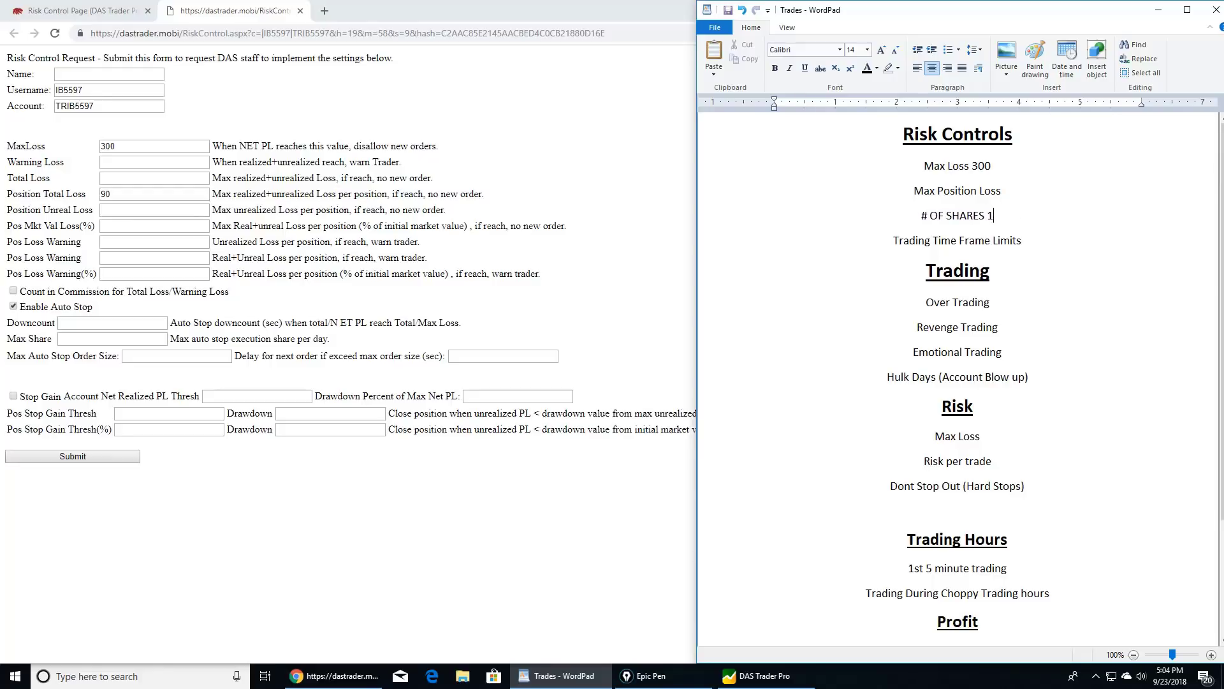
type("0,000")
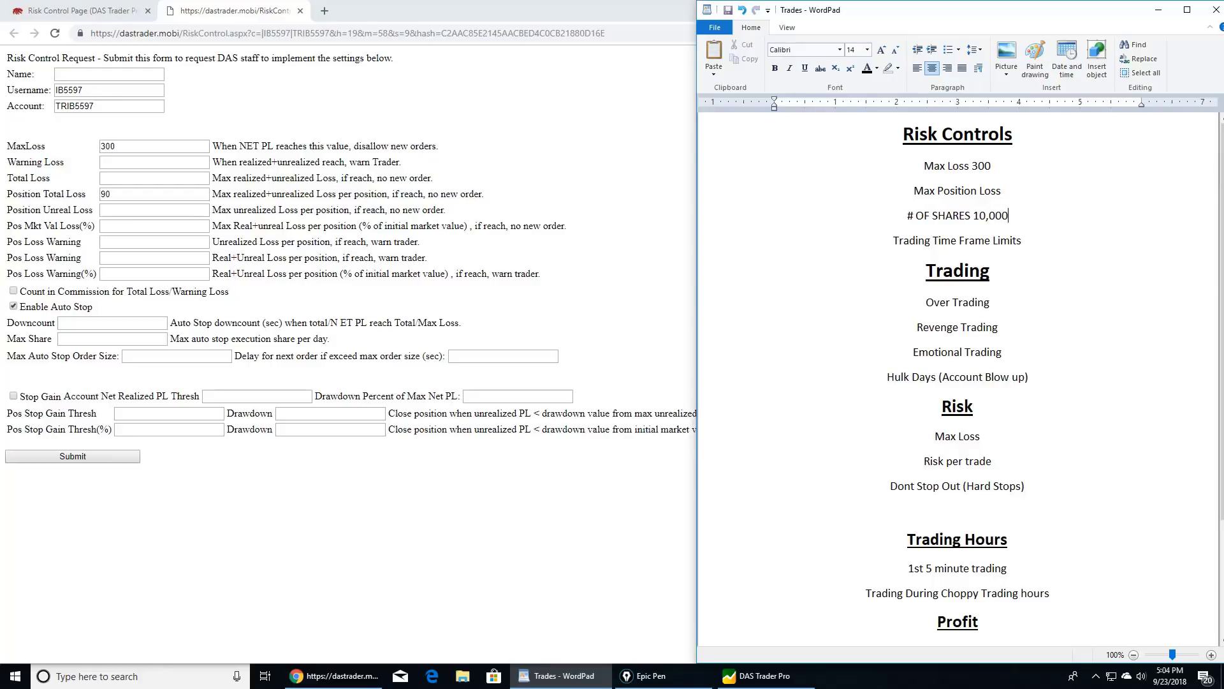
double_click(956, 302)
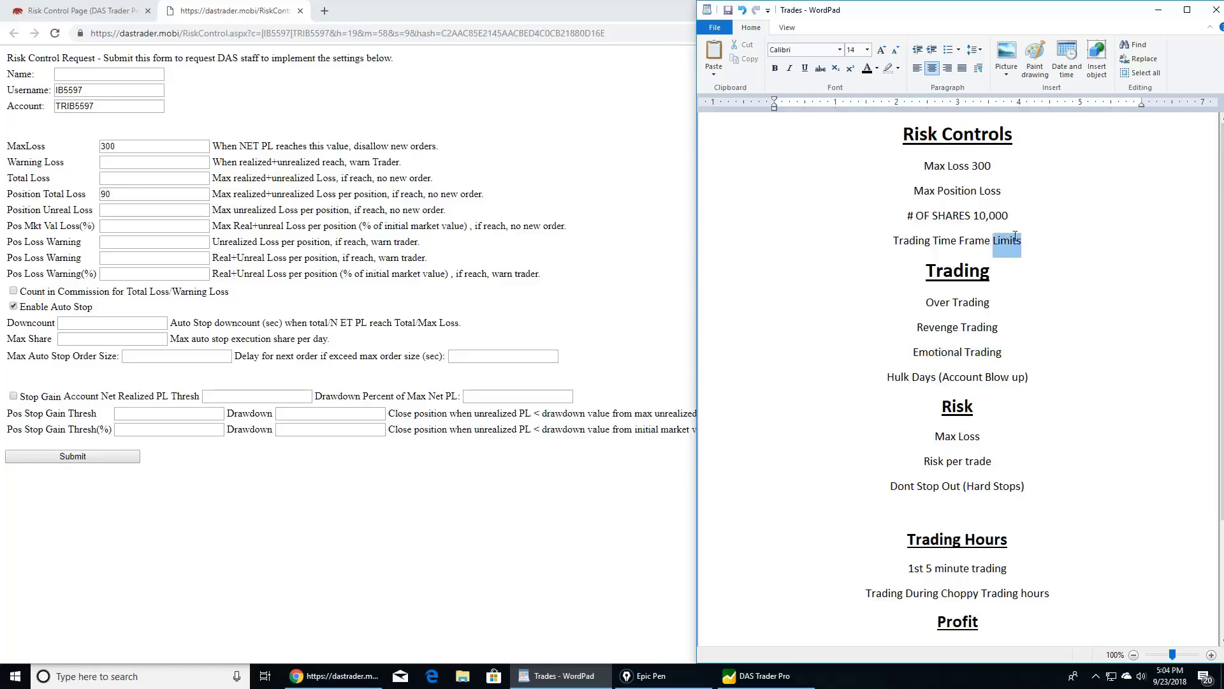
triple_click(956, 241)
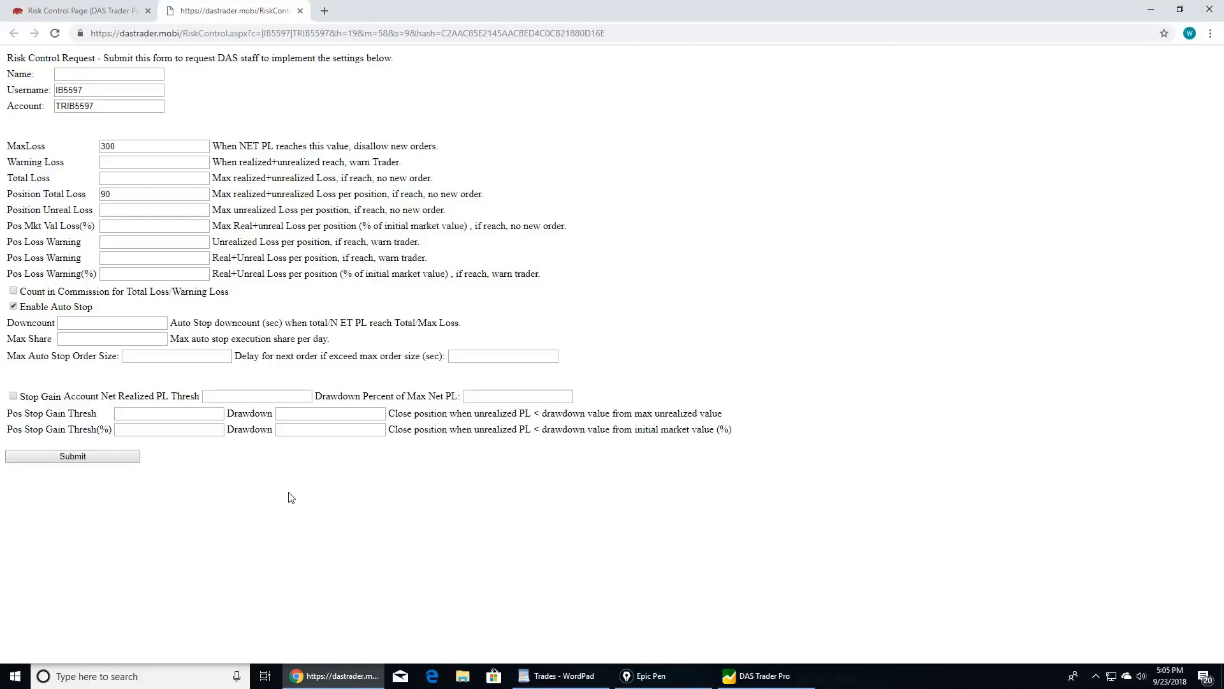
mouse_move(152, 273)
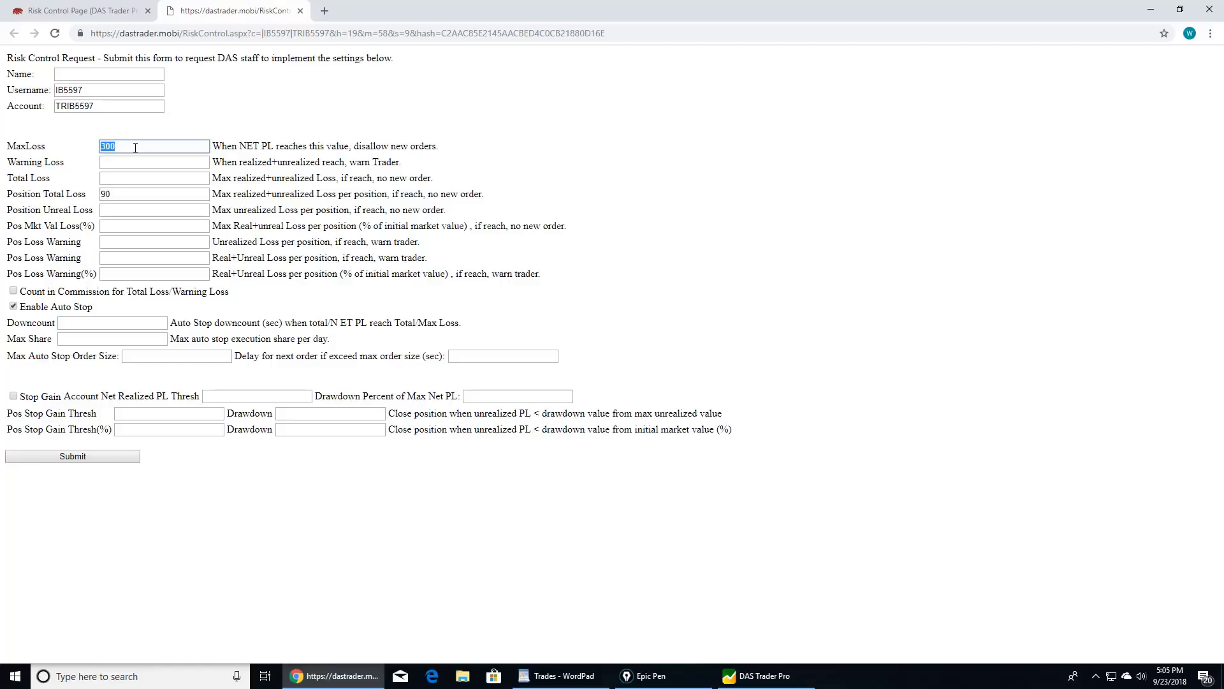
Replace the MaxLoss value 300 with 600
type("600")
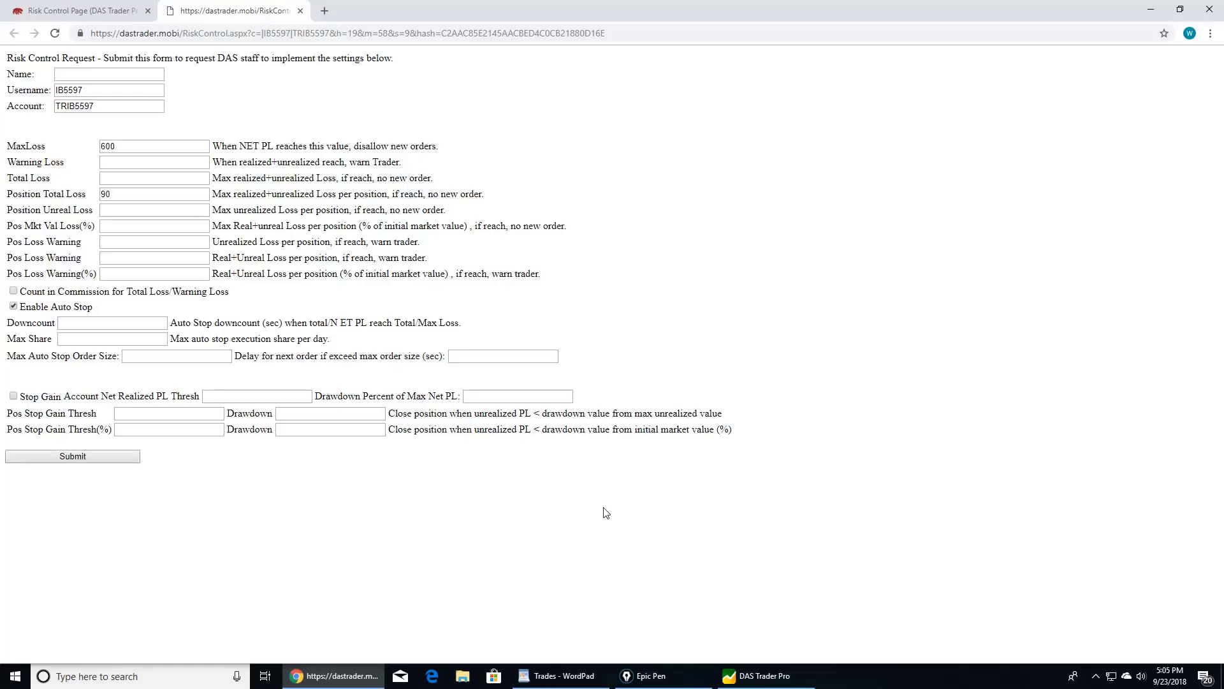
mouse_move(801, 665)
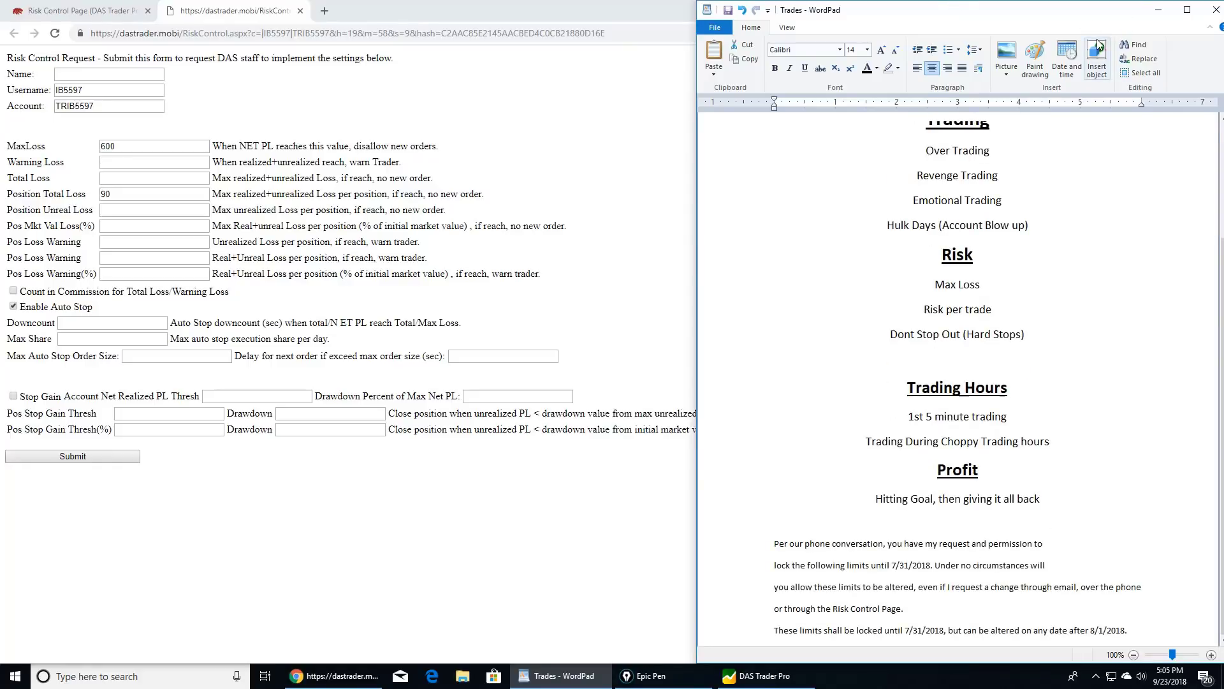
mouse_move(831, 463)
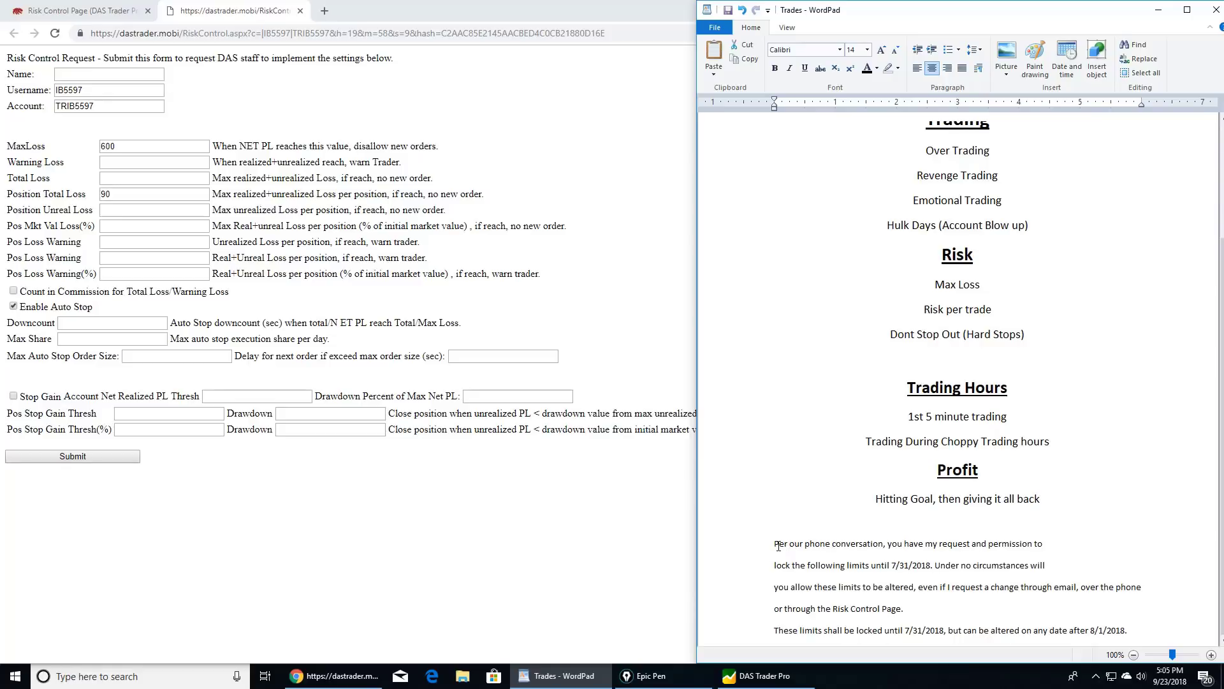
In the Trades WordPad notes, select the phrase 'after 8/1/2018.' in the limit-lock paragraph
left_click_drag(775, 543, 885, 543)
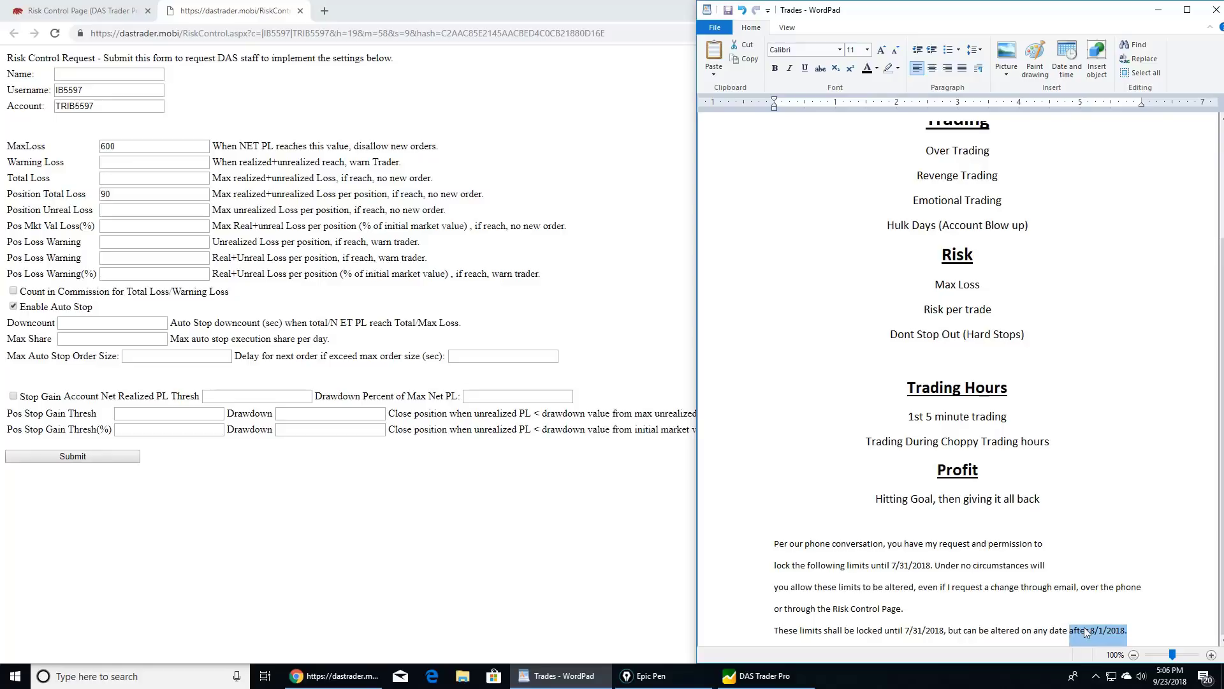
mouse_move(1079, 427)
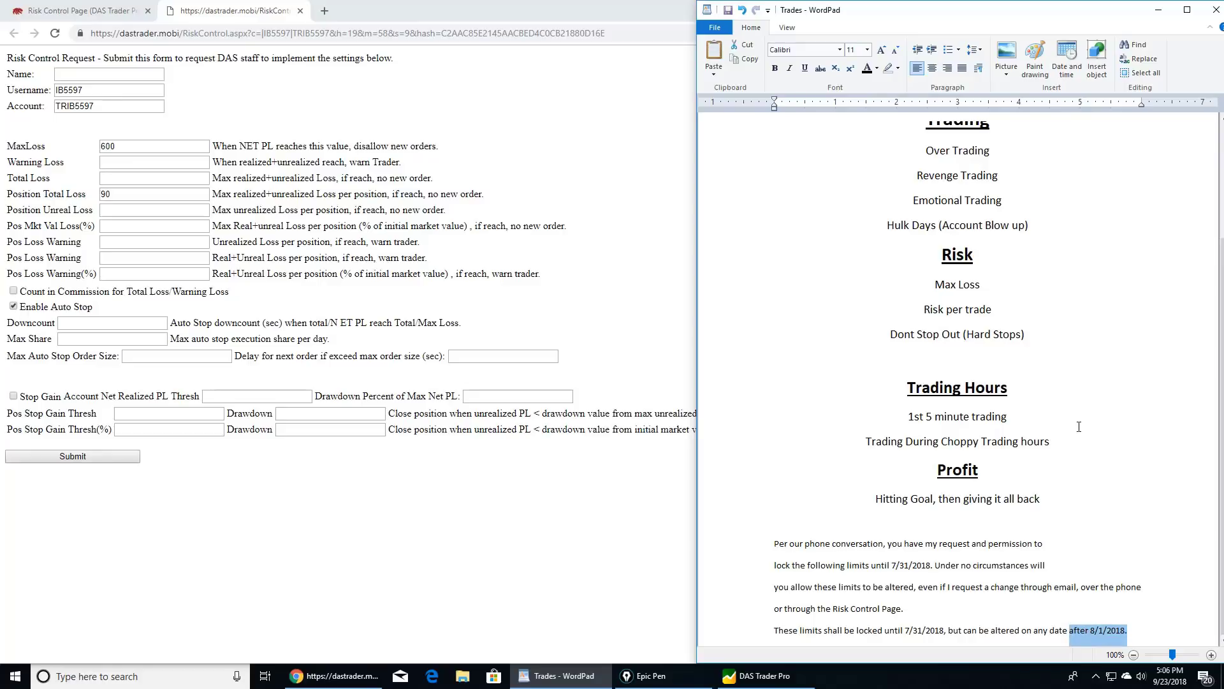